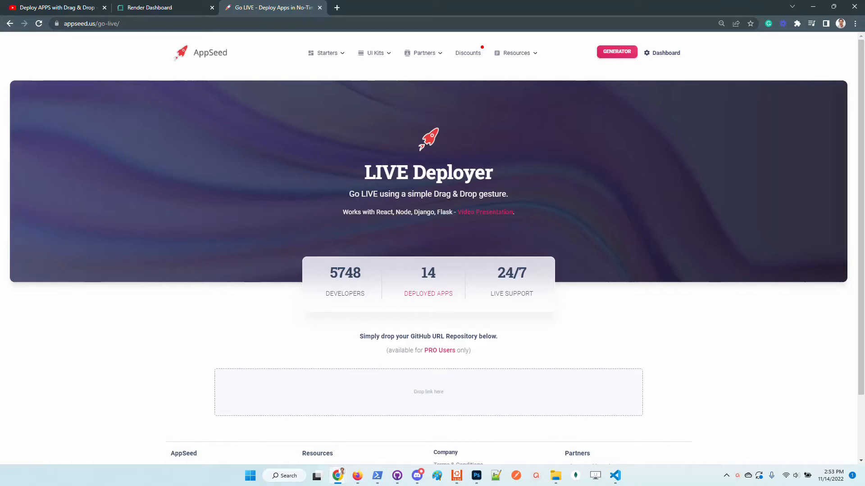
- Submit the github.com/app-generator/api-server-django repository to LIVE Deployer's GO LIVE
left_click(160, 8)
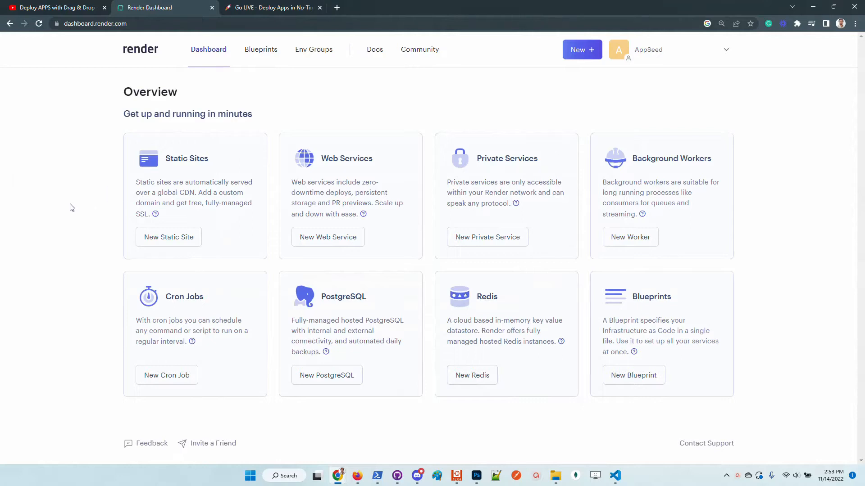
left_click(272, 7)
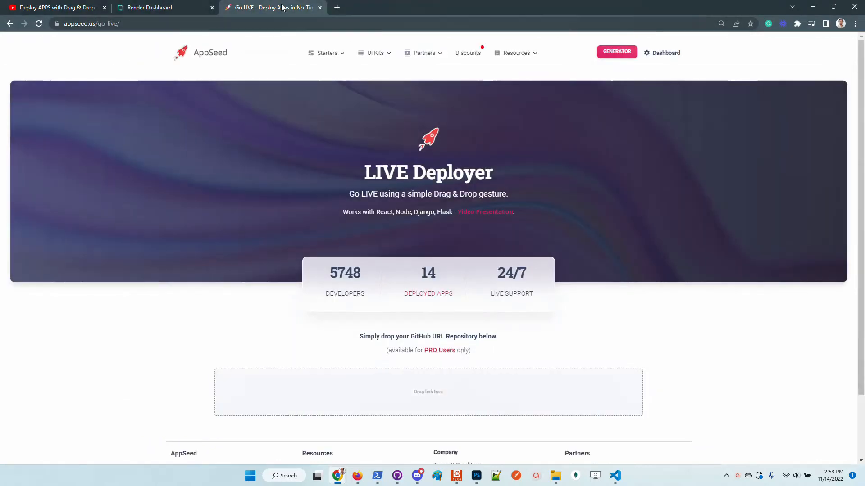
mouse_move(447, 379)
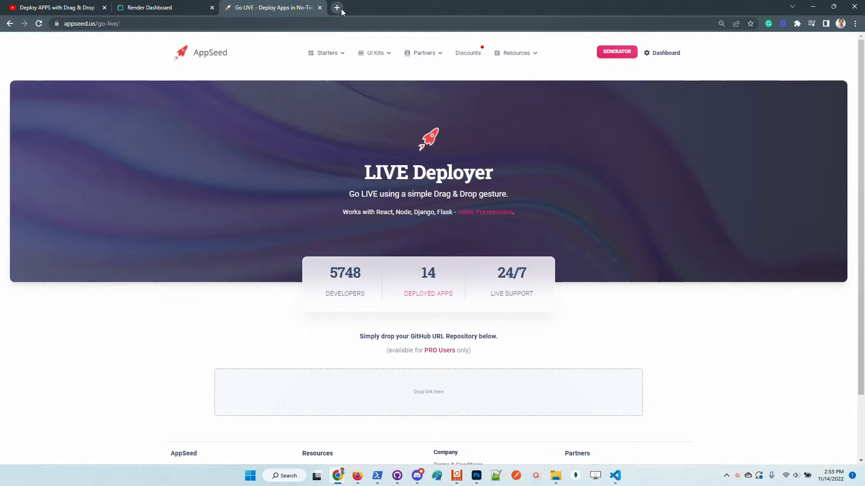
left_click(336, 7)
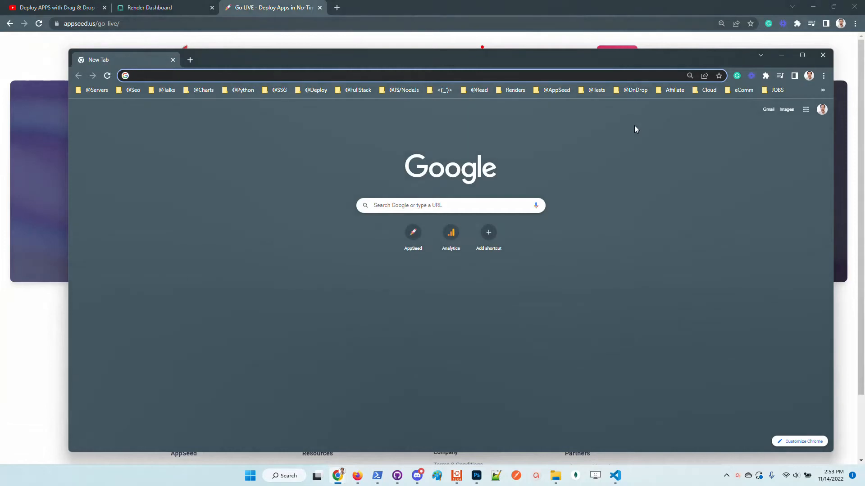
type("github.com/app-generator")
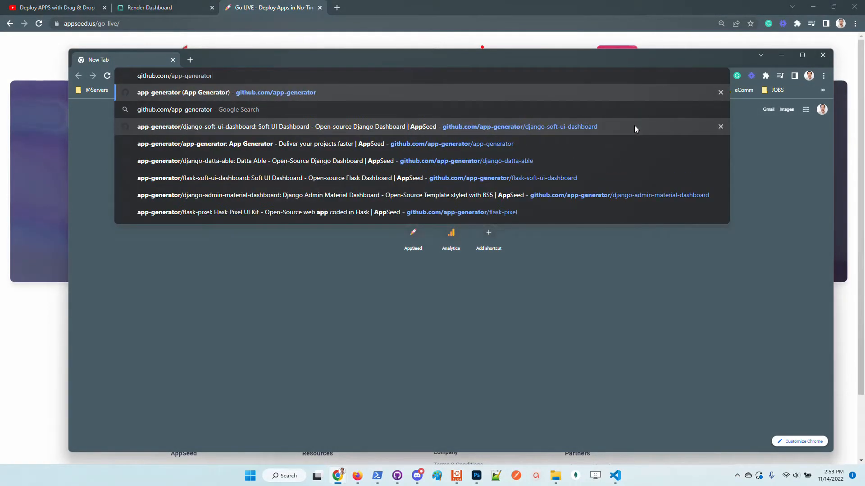
type("/")
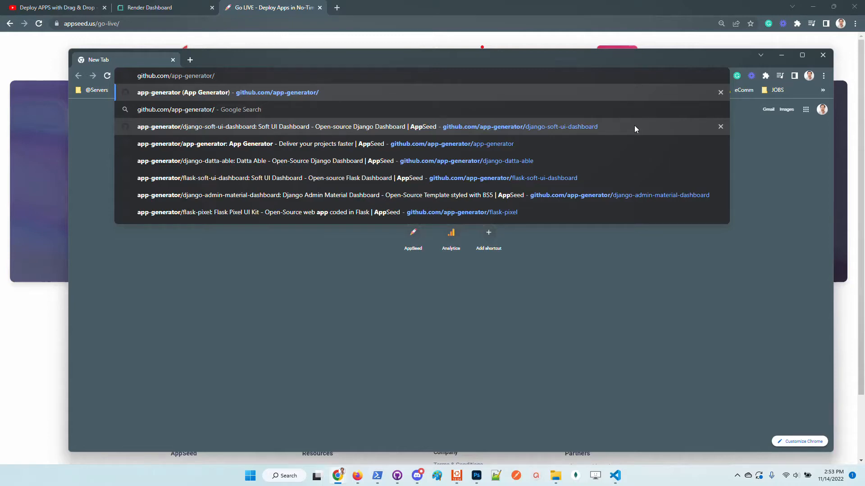
type("api-server-django")
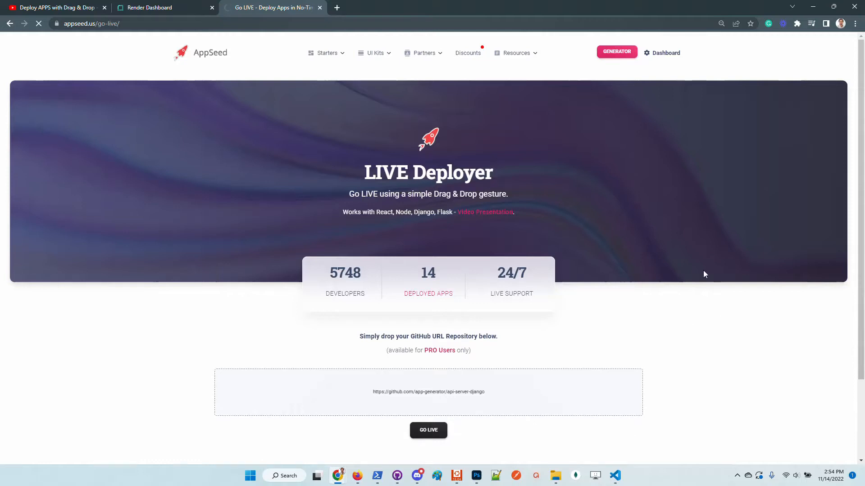
mouse_move(546, 130)
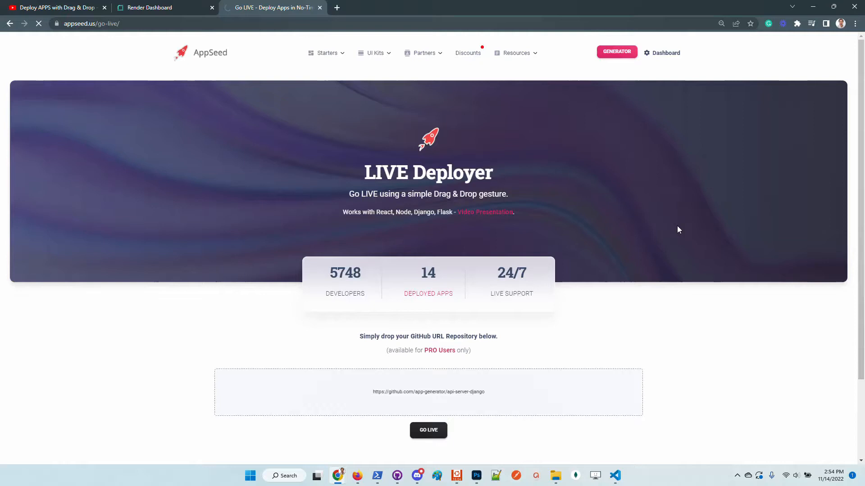
left_click(428, 430)
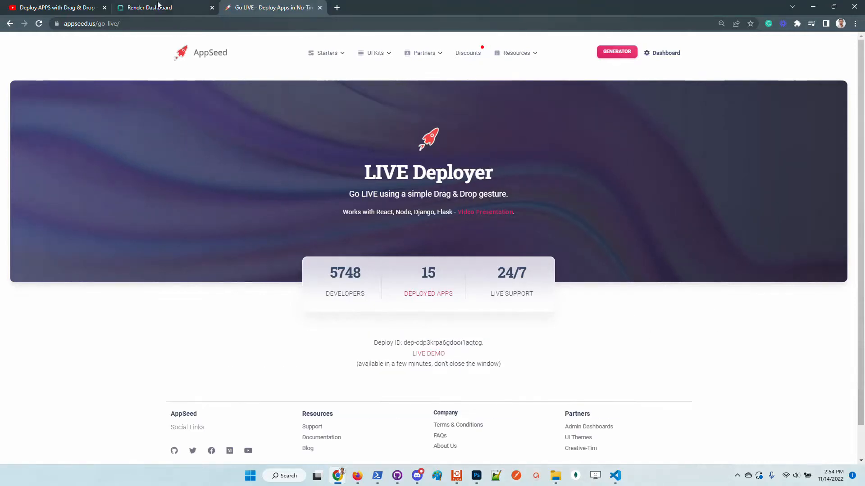
left_click(160, 7)
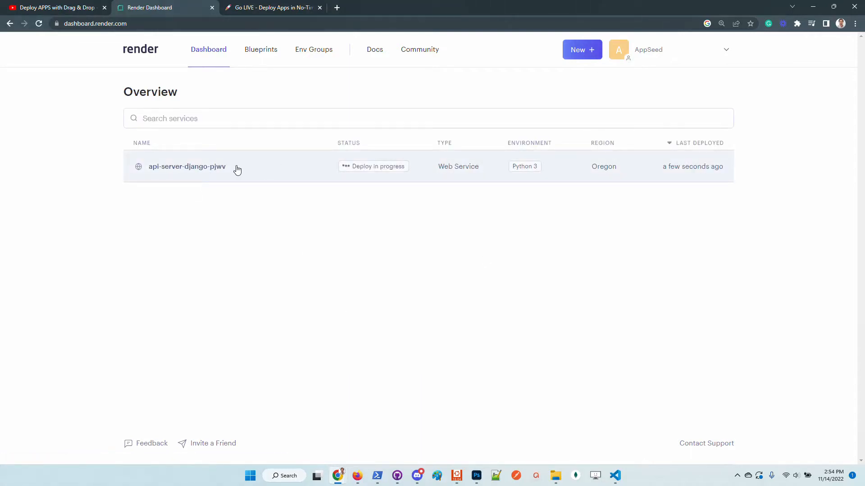
mouse_move(261, 194)
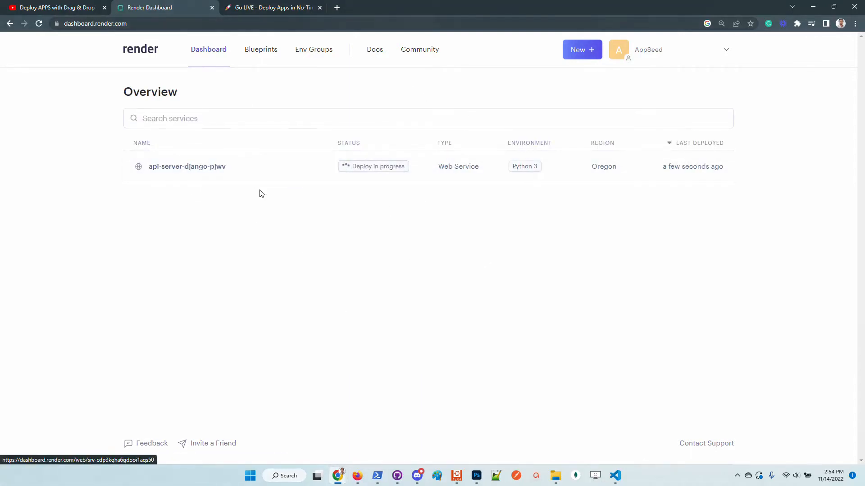
mouse_move(254, 175)
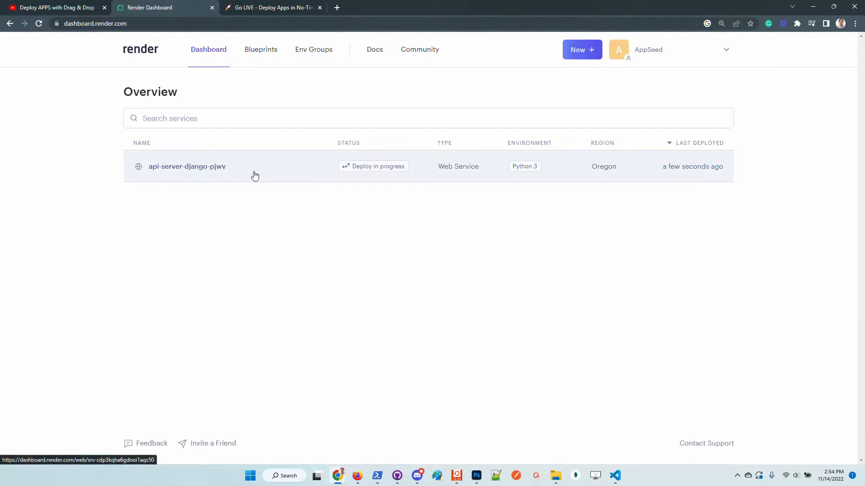
left_click(271, 8)
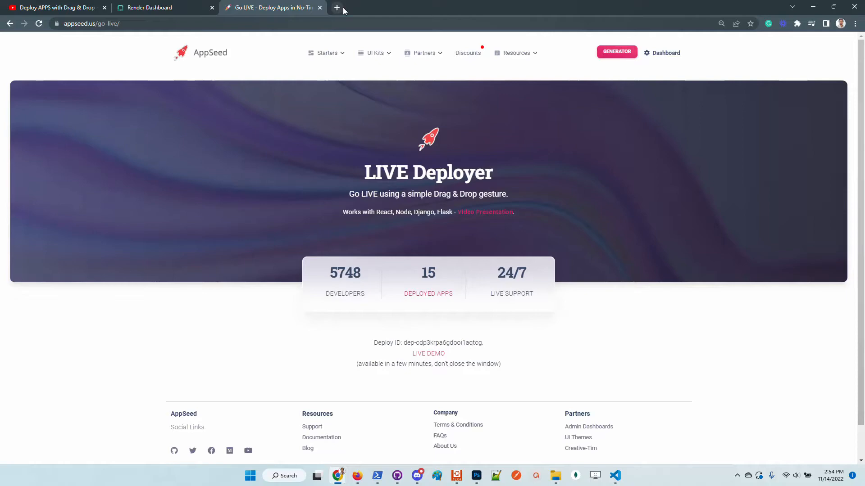
- Submit the react-horizon-ui-chakra GitHub repository to LIVE Deployer for deployment
left_click(337, 7)
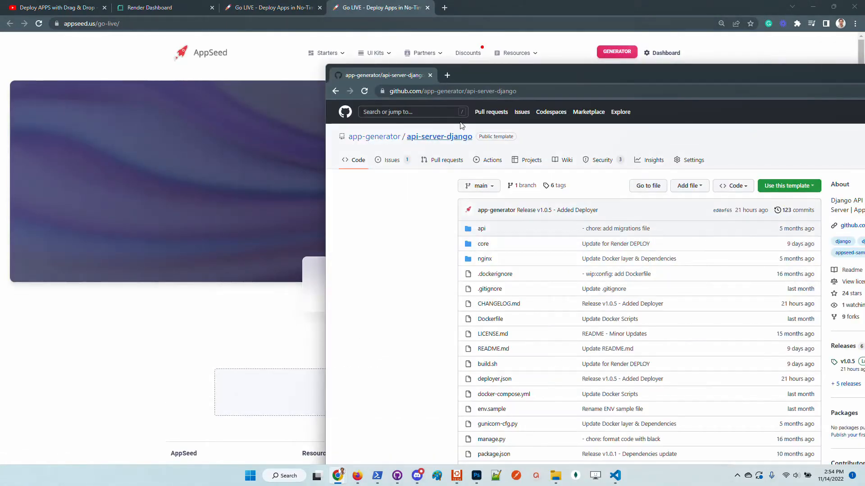
left_click(451, 91)
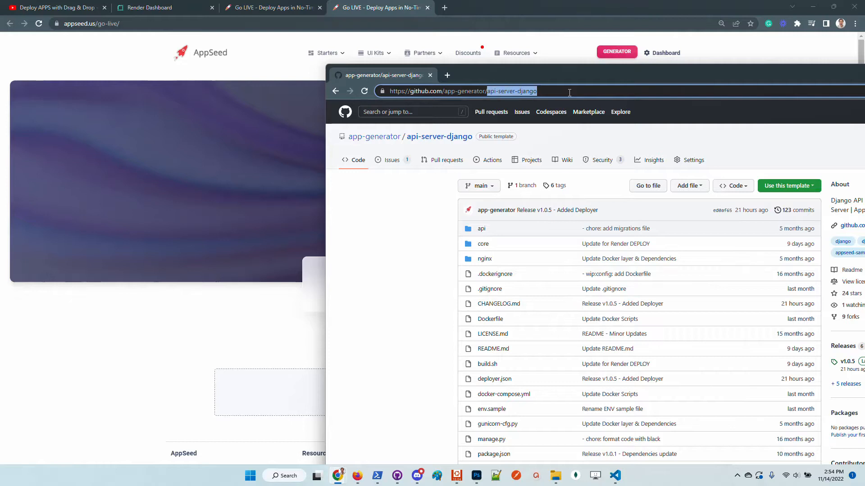
type("react-berry-dashboard")
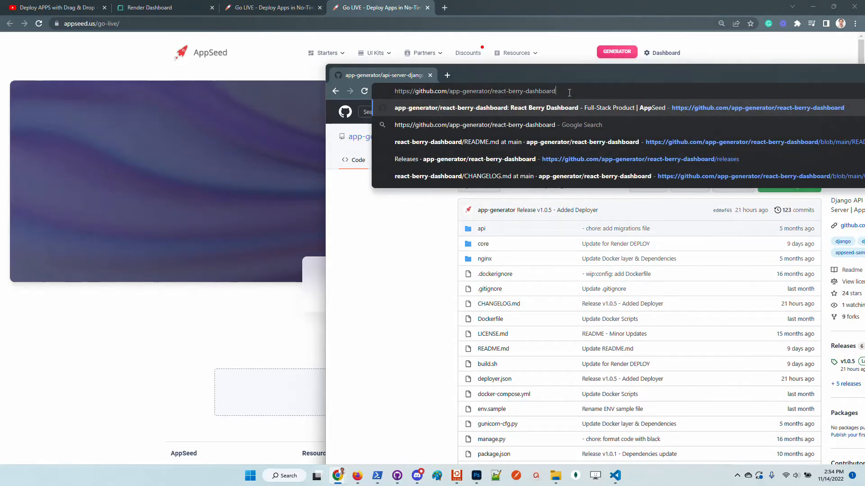
double_click(531, 91)
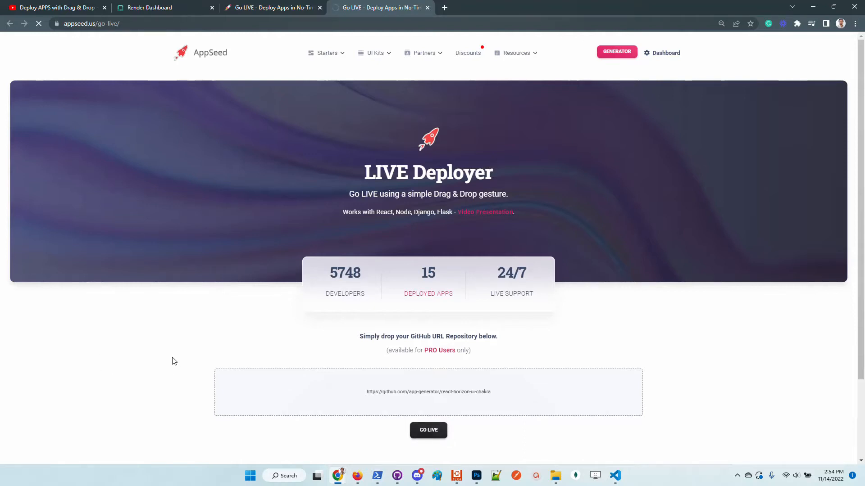
left_click(428, 430)
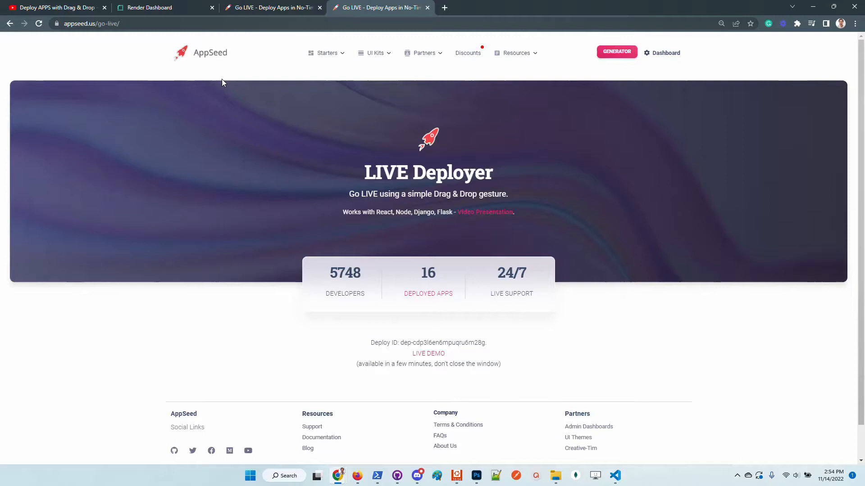
left_click(160, 7)
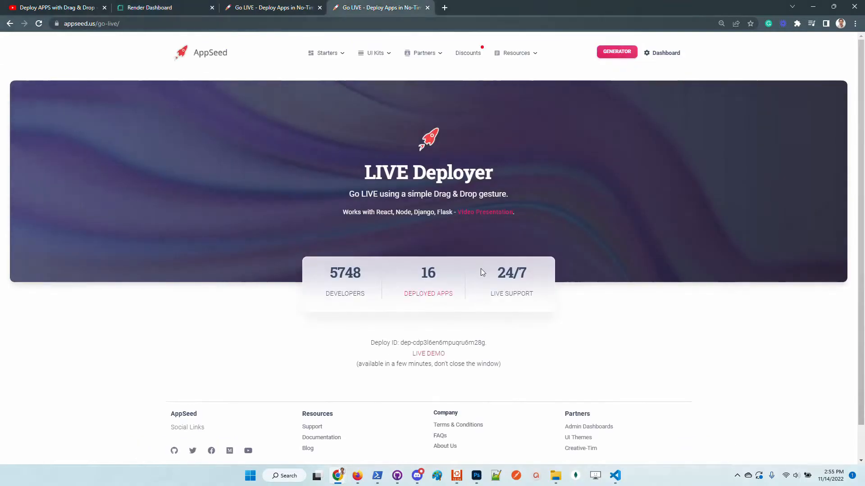
mouse_move(632, 353)
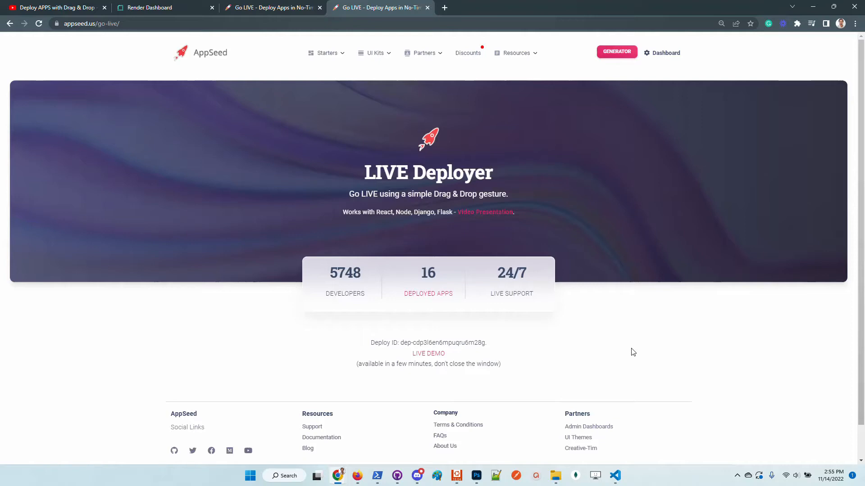
- Open the deploy-automation-render repository and note its Python README heading
left_click(551, 7)
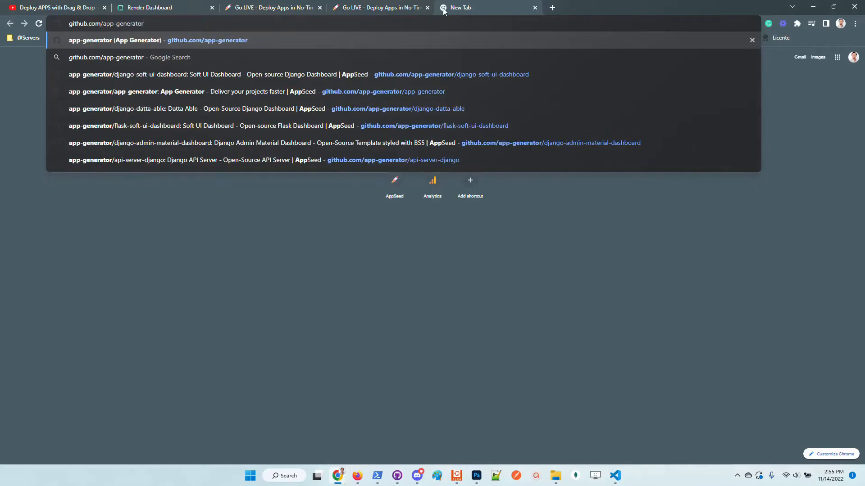
type("/deploy-automation-render")
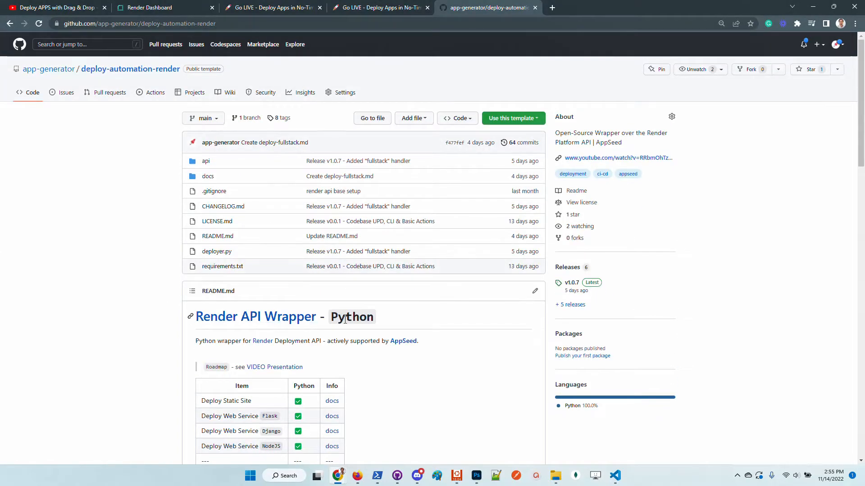
double_click(351, 317)
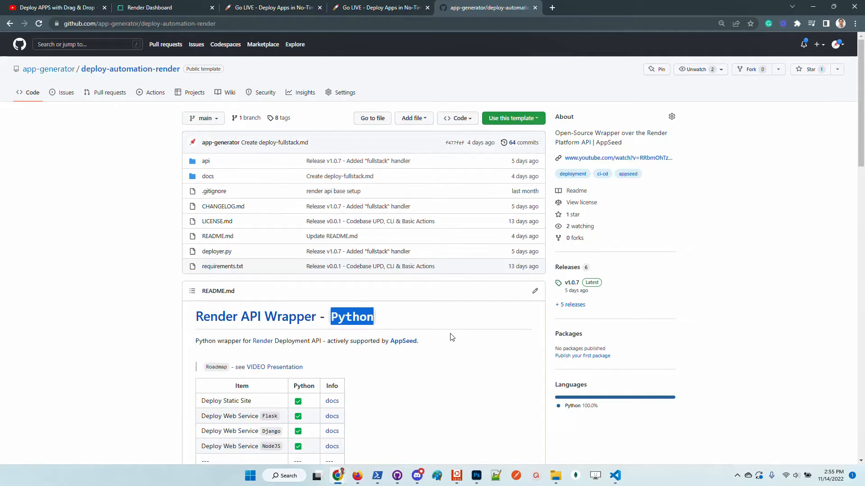
scroll("down", 3)
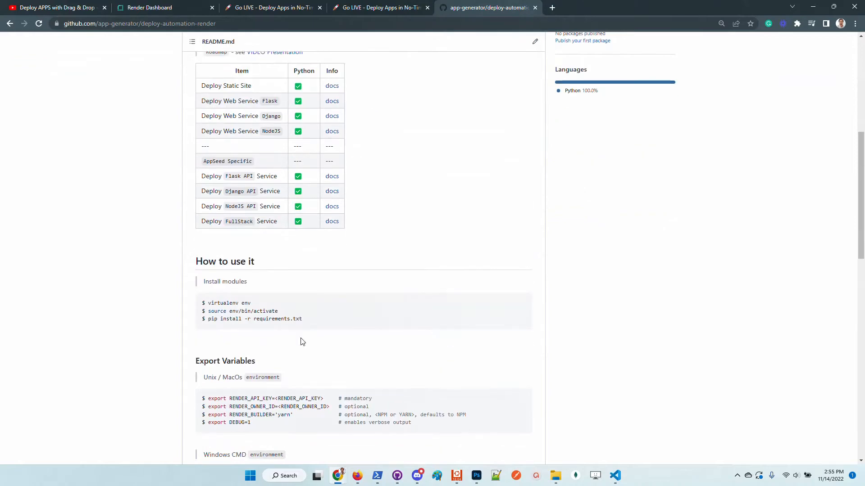
scroll("down", 3)
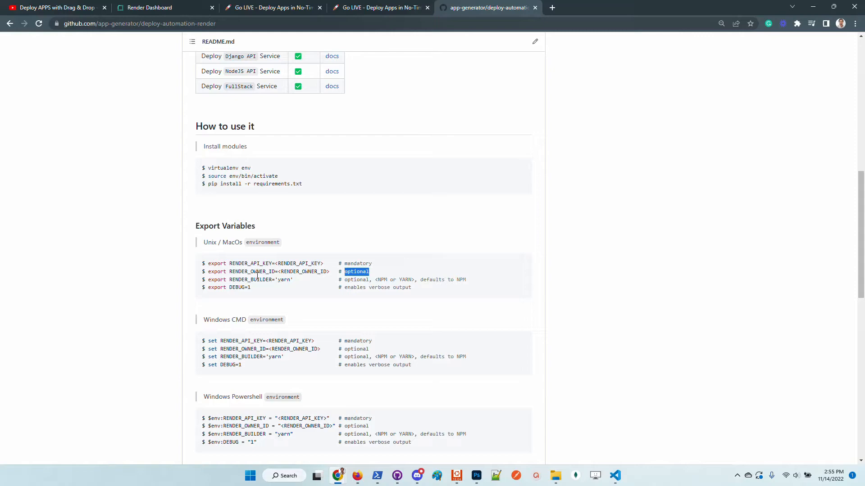
mouse_move(384, 274)
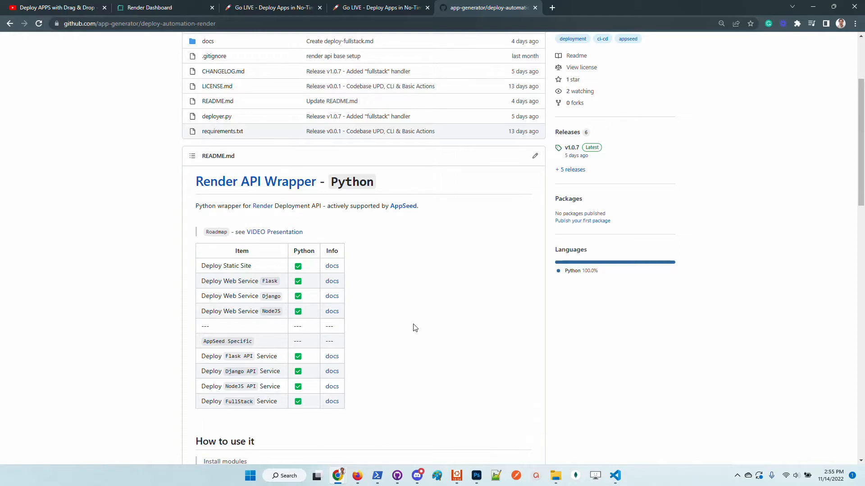
- Review the Flask and NodeJS entries in the README services table
double_click(269, 281)
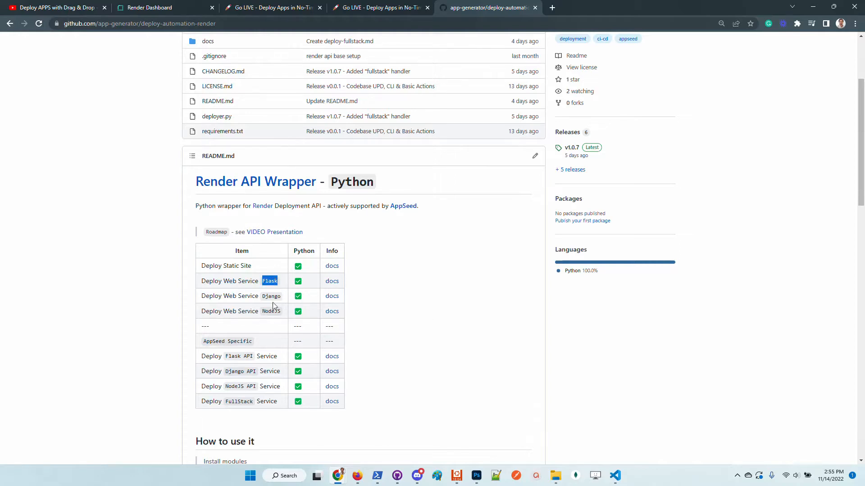
double_click(270, 311)
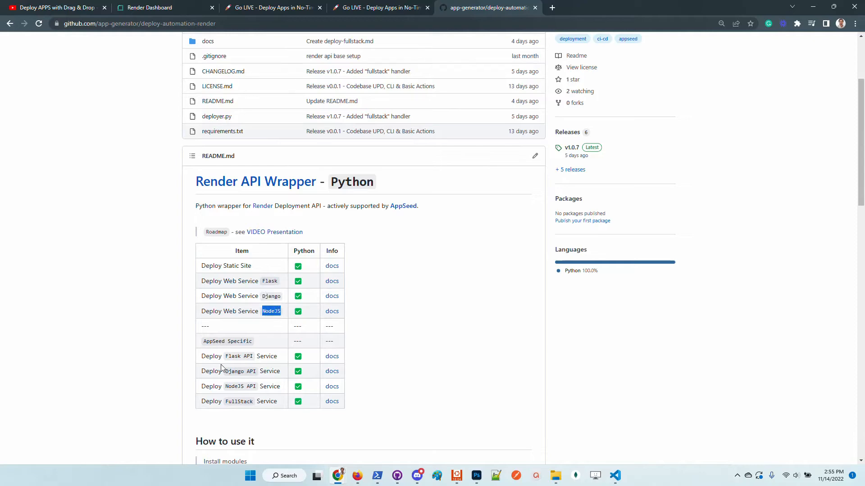
double_click(239, 401)
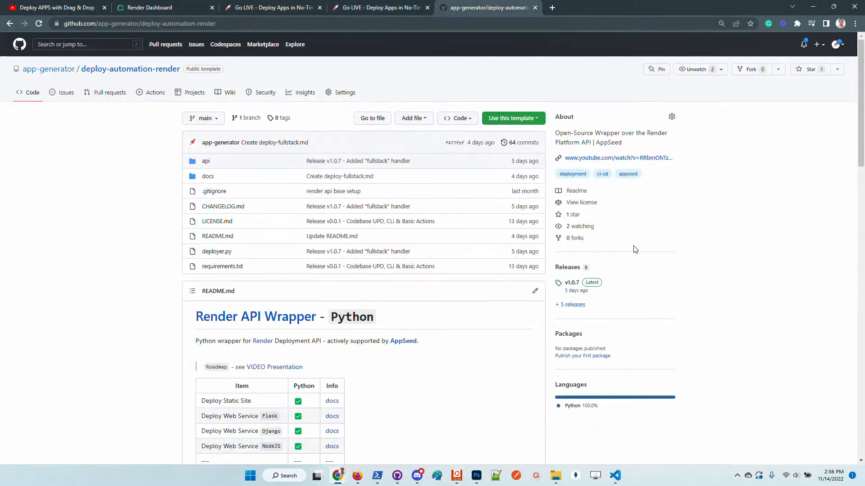
mouse_move(231, 246)
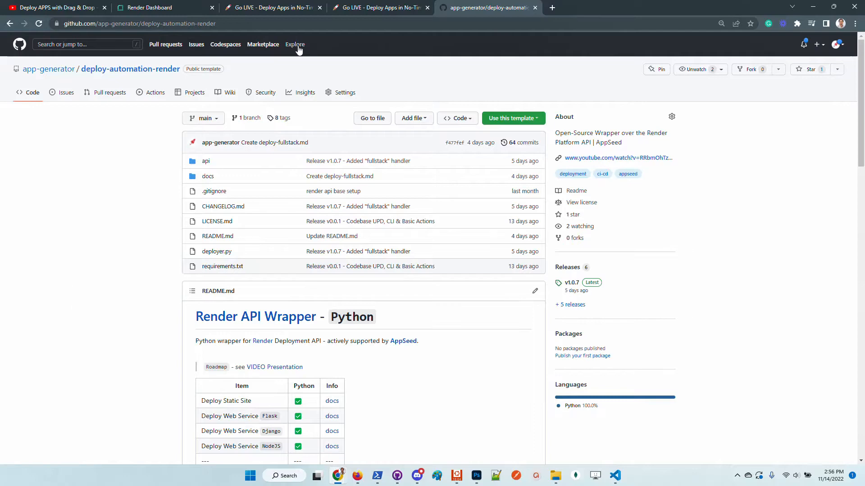
left_click(379, 7)
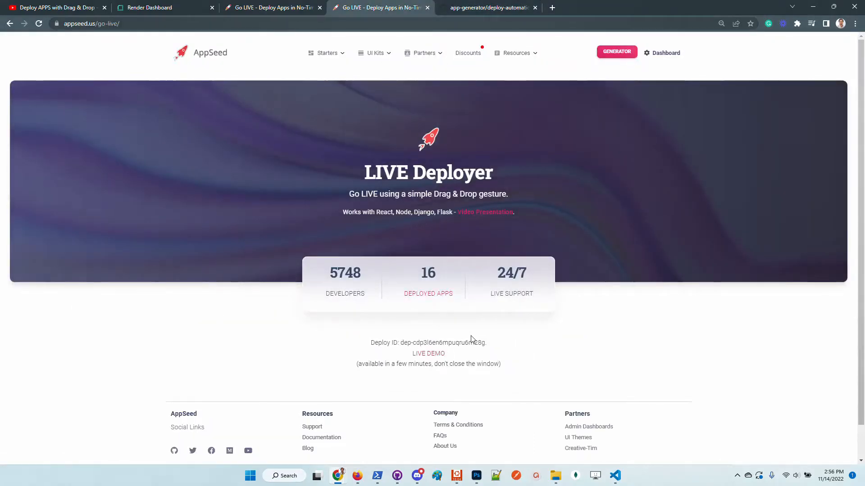
left_click(487, 7)
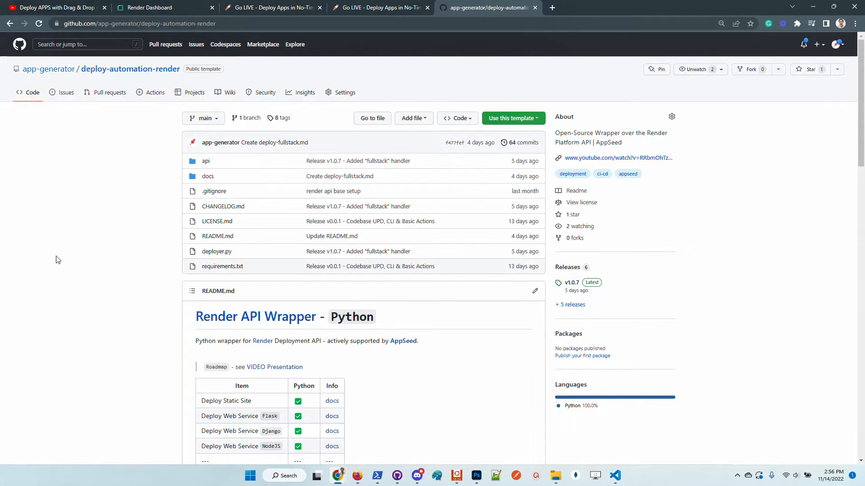
mouse_move(476, 208)
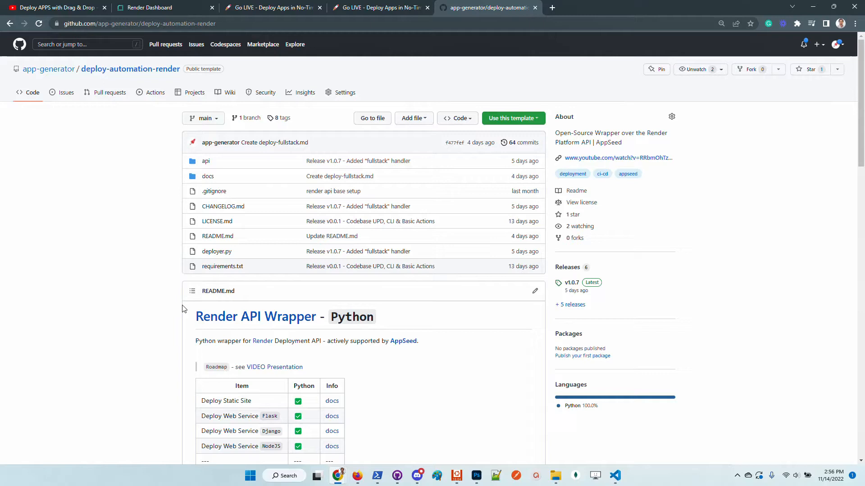
mouse_move(484, 294)
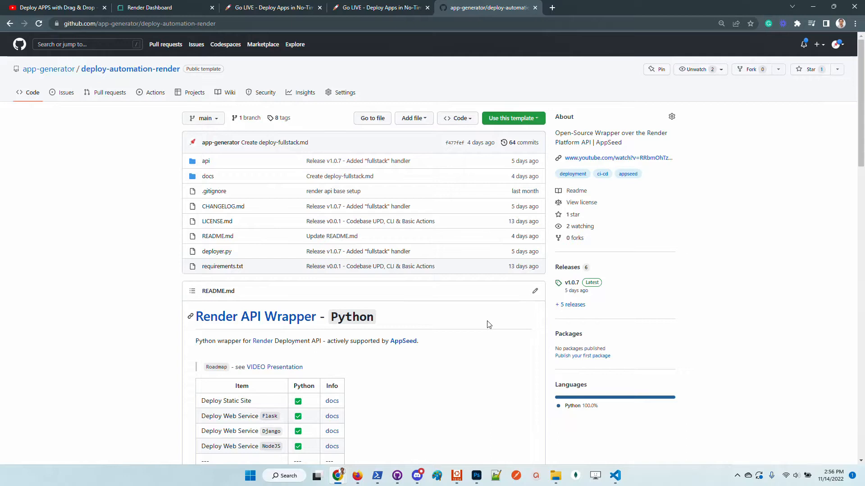
mouse_move(456, 327)
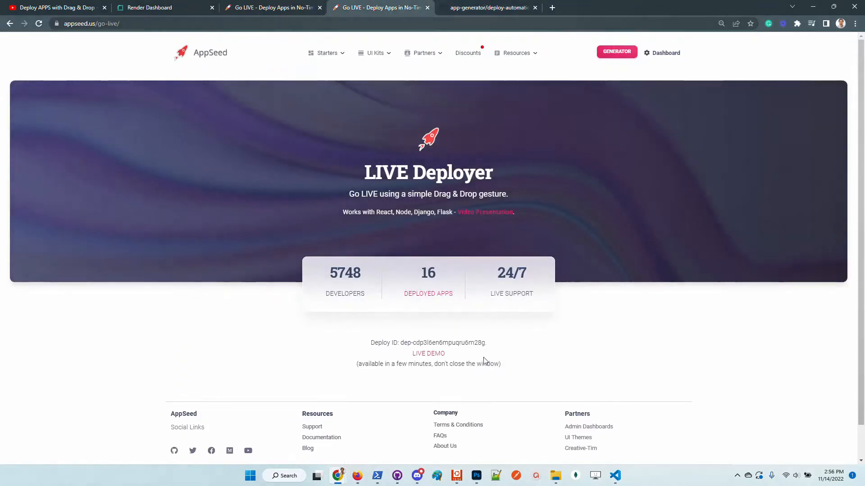
left_click(488, 7)
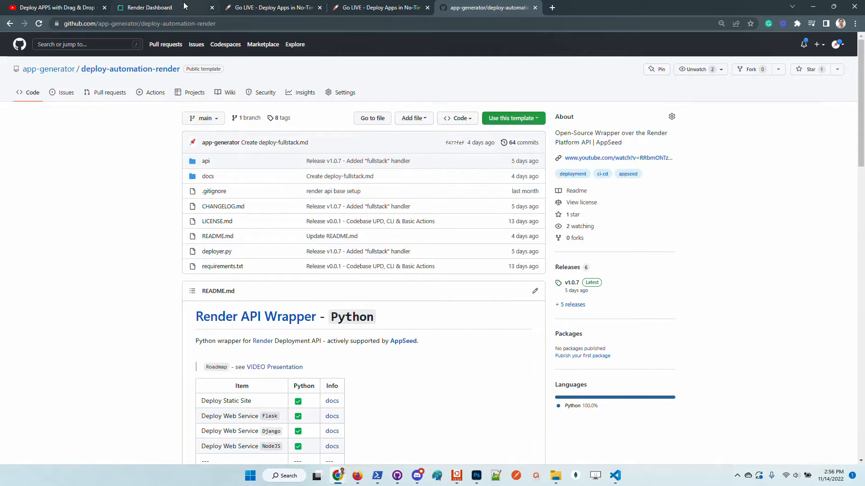
left_click(159, 7)
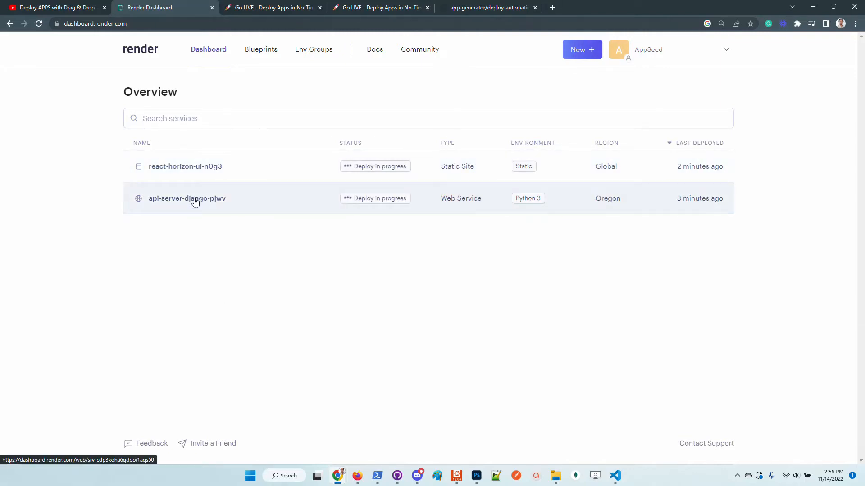
left_click(187, 198)
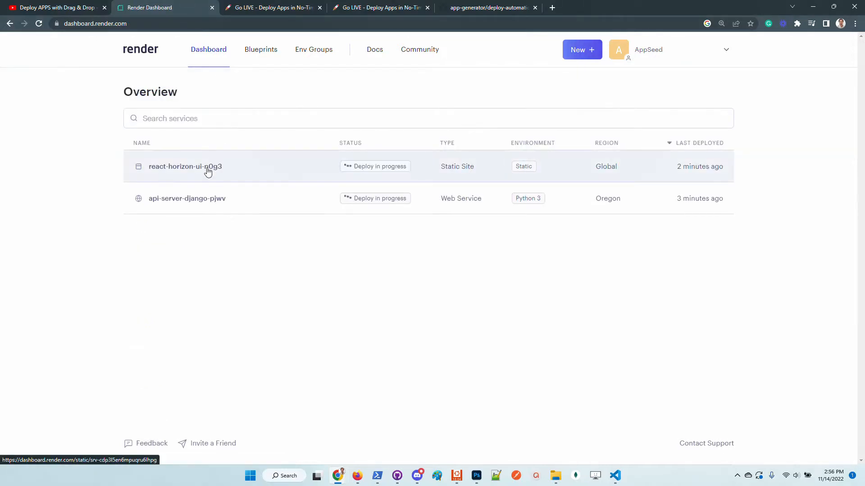
left_click(184, 166)
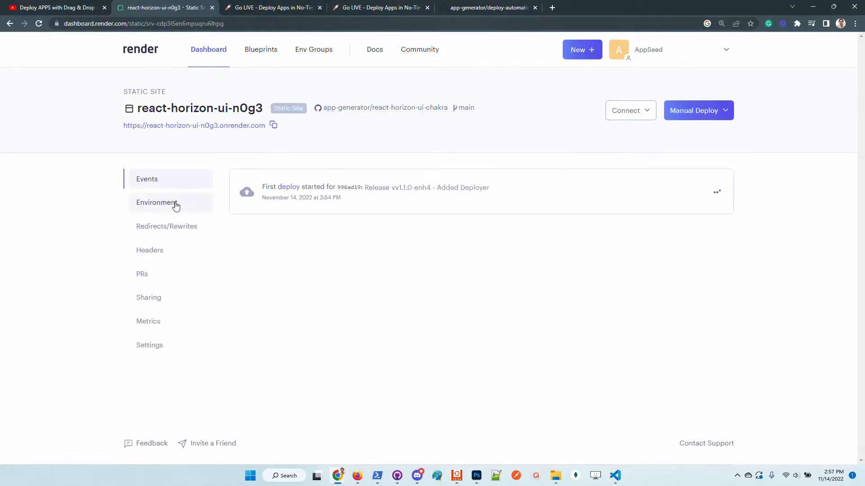
left_click(157, 202)
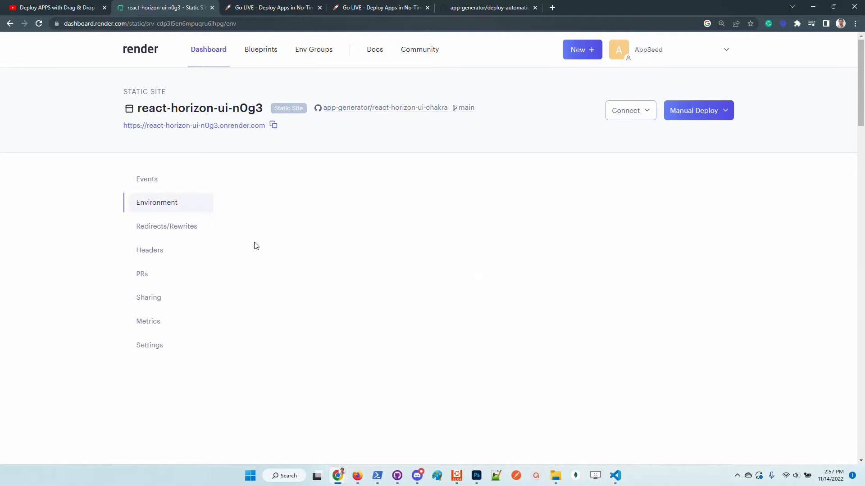
left_click(157, 202)
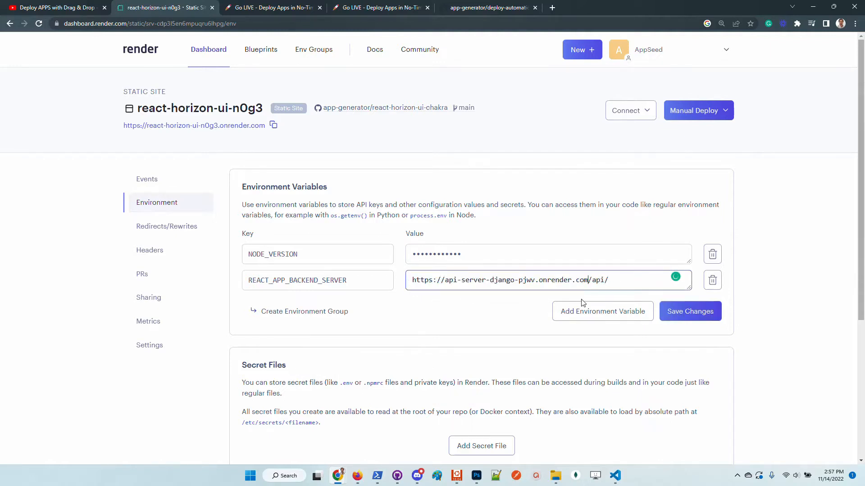
left_click(689, 312)
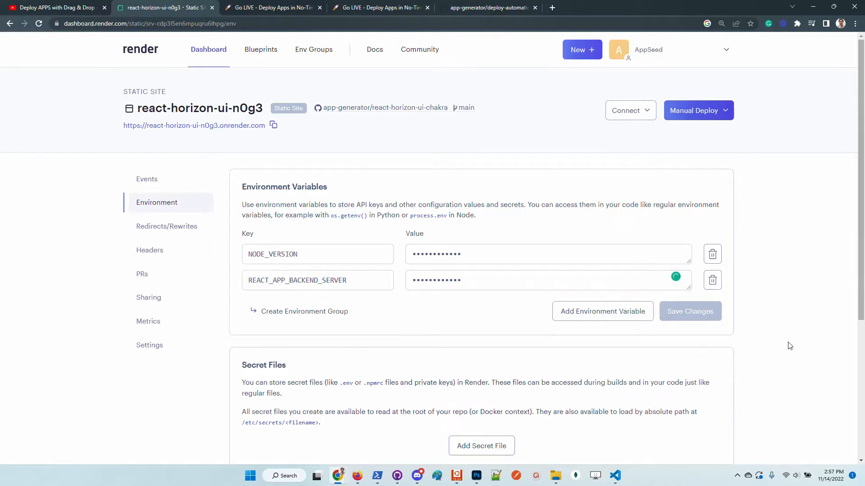
mouse_move(325, 236)
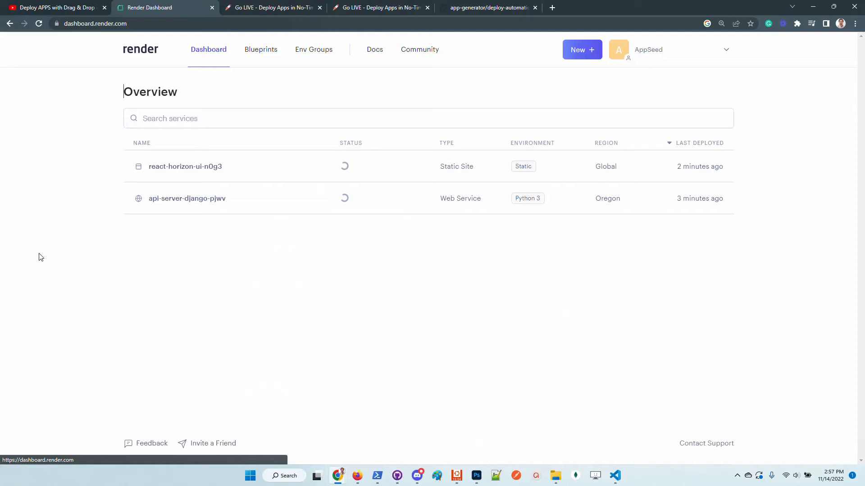
- Check react-horizon-ui-n0g3's events, then manually deploy api-server-django-pjwv
left_click(186, 166)
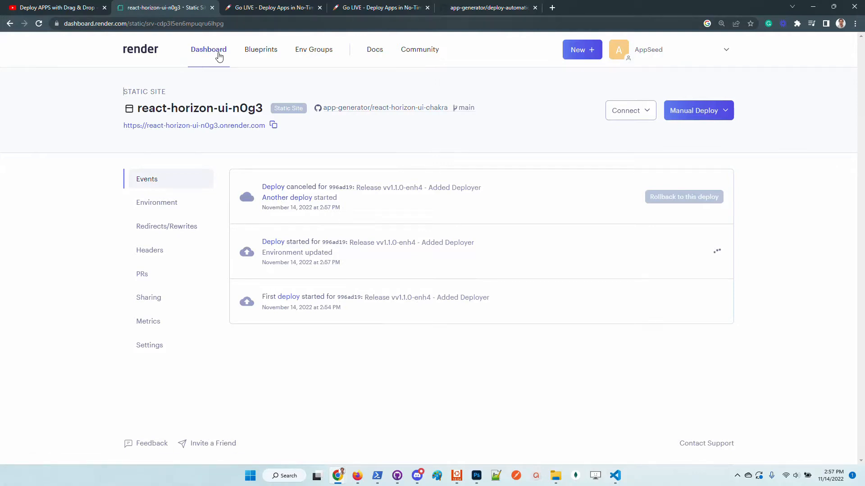
left_click(209, 49)
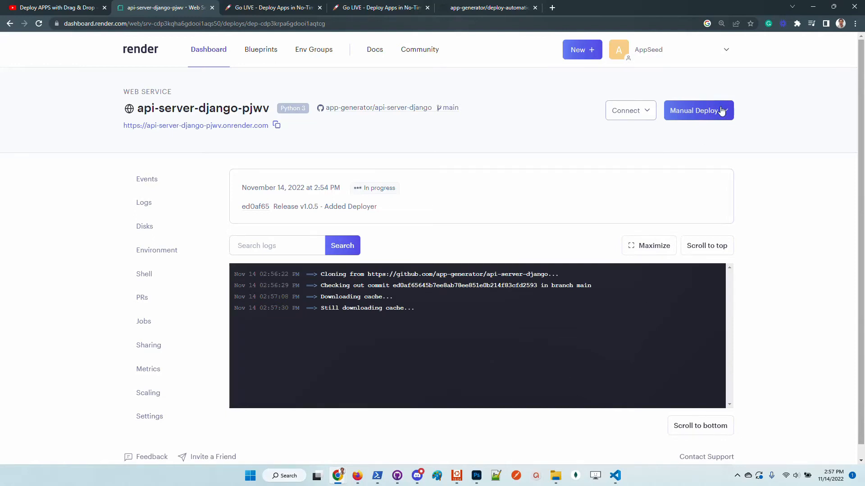
left_click(698, 110)
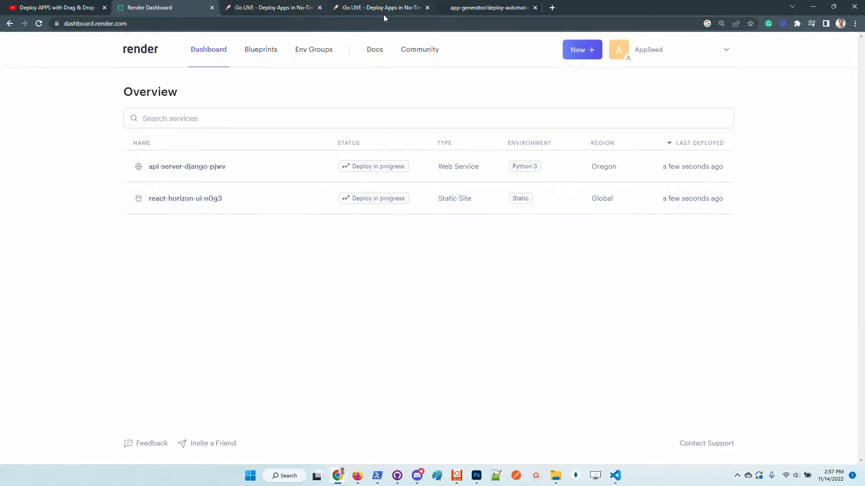
left_click(380, 7)
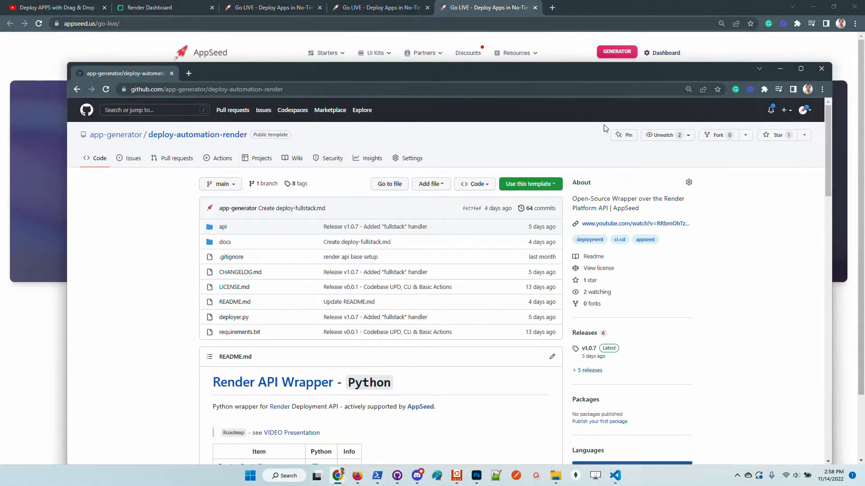
- Choose Berry Dashboard with Django API, SQLite and Docker in the App Generator
left_click(207, 88)
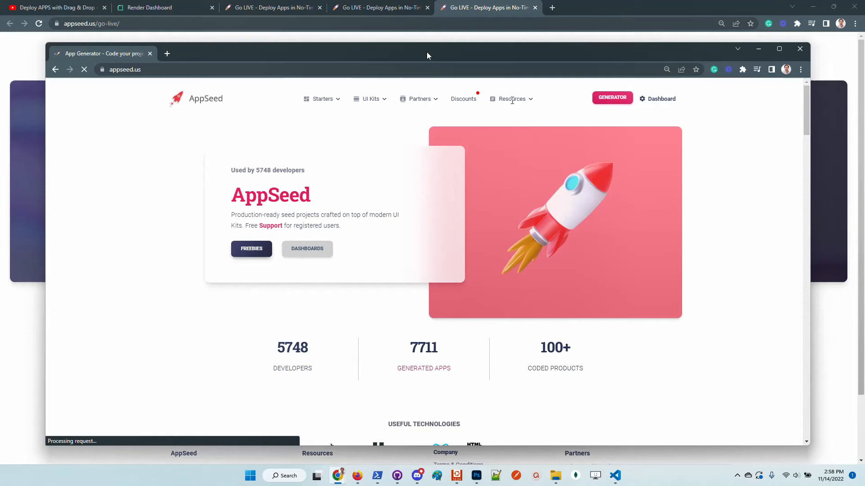
left_click(612, 98)
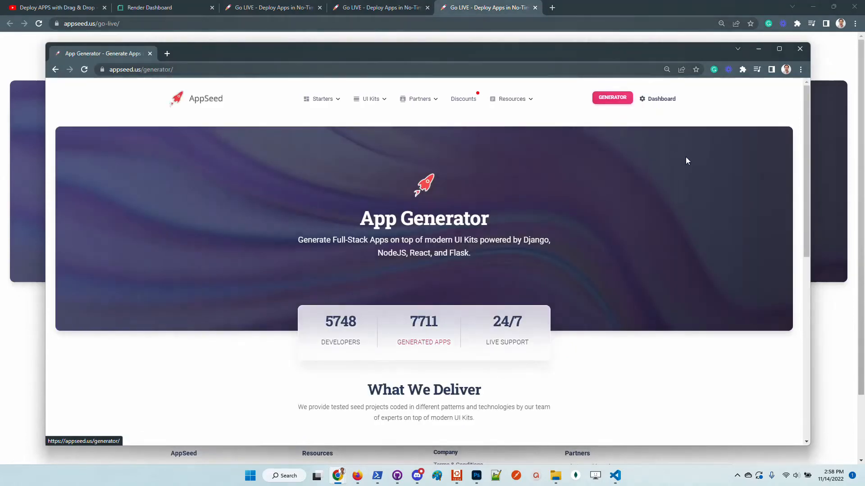
left_click(612, 98)
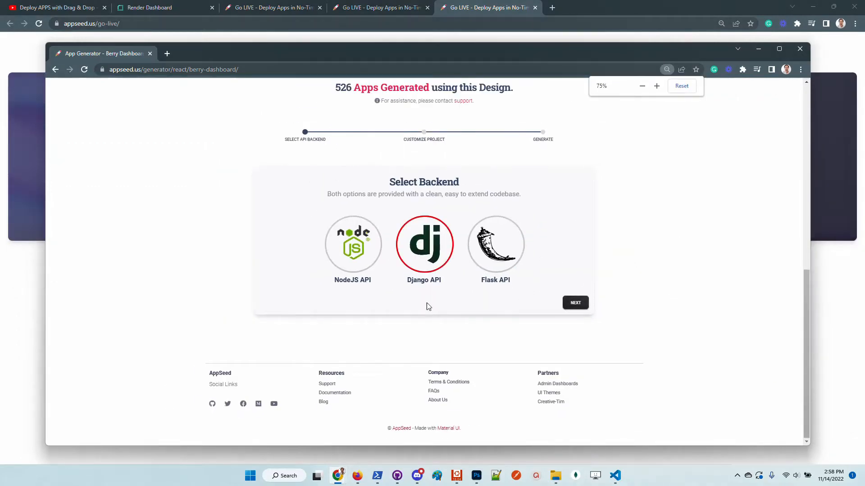
left_click(575, 302)
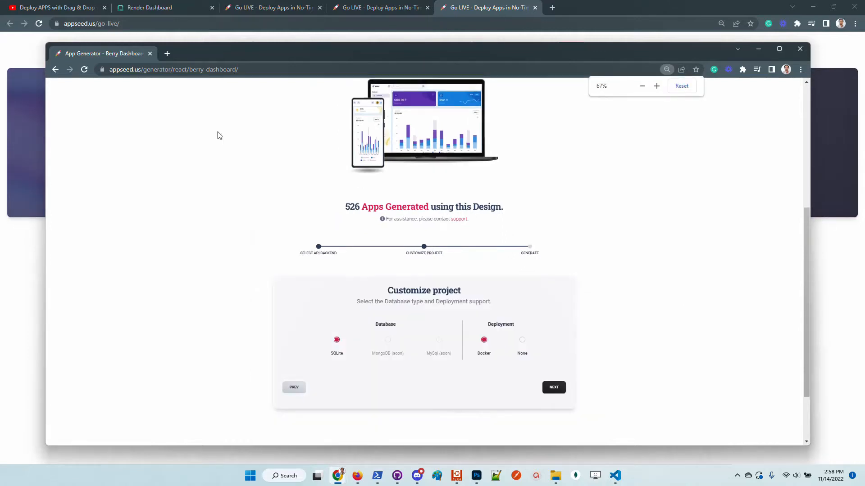
scroll("down", 3)
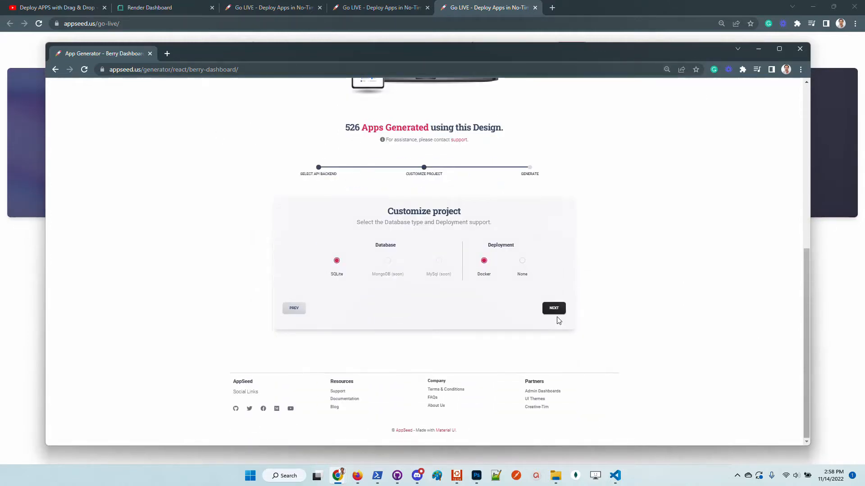
left_click(553, 308)
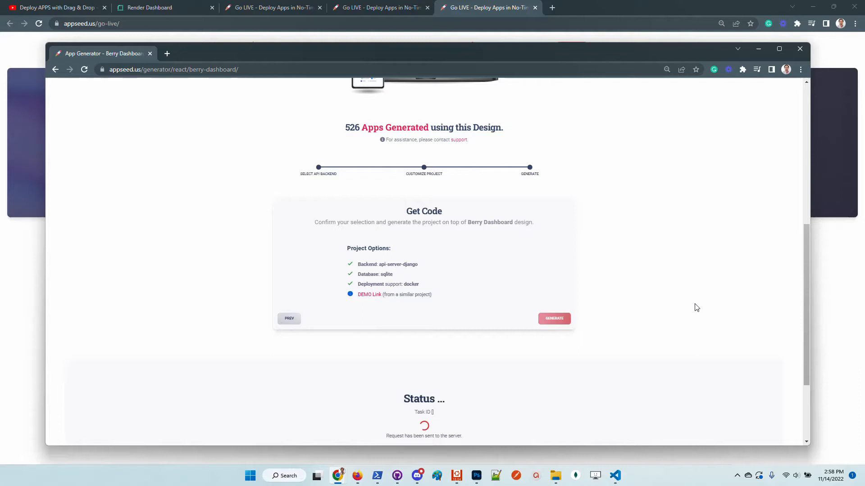
scroll("down", 3)
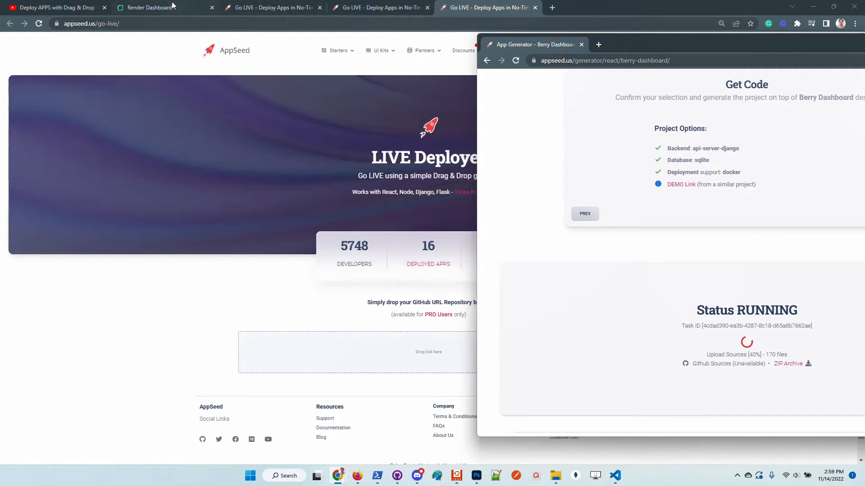
- Confirm api-server-django-pjwv shows Deploy live, then open react-horizon-ui-n0g3
left_click(160, 7)
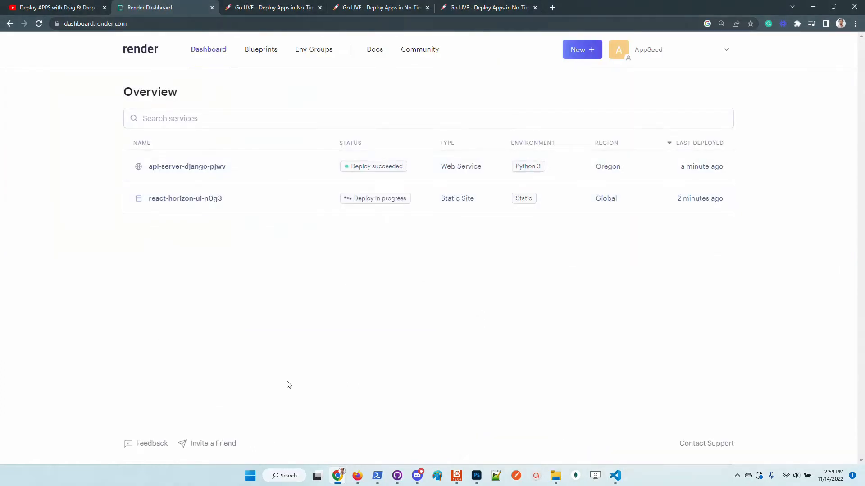
right_click(187, 167)
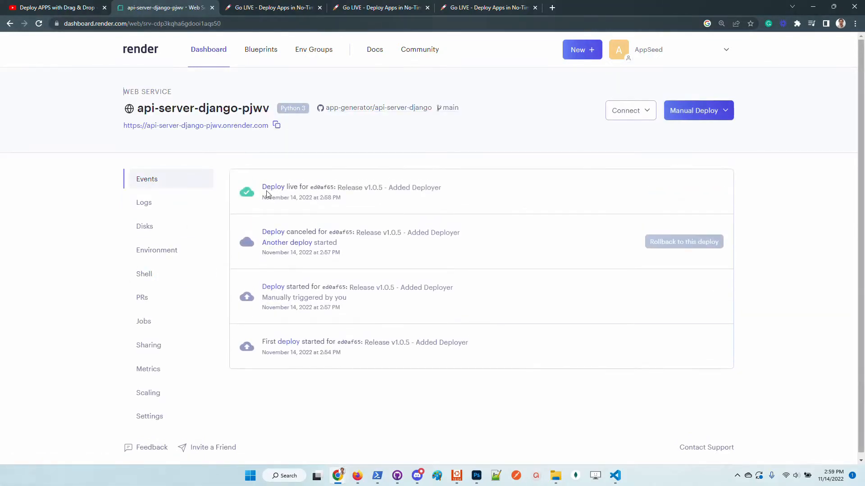
left_click(144, 202)
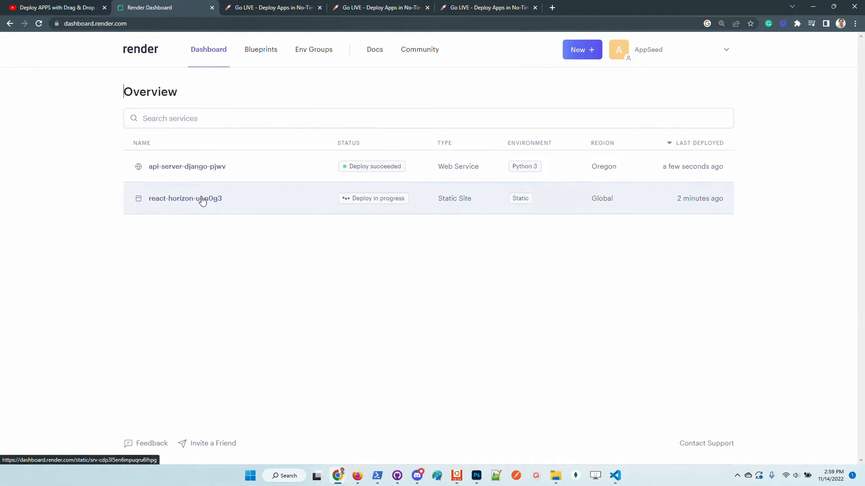
left_click(184, 198)
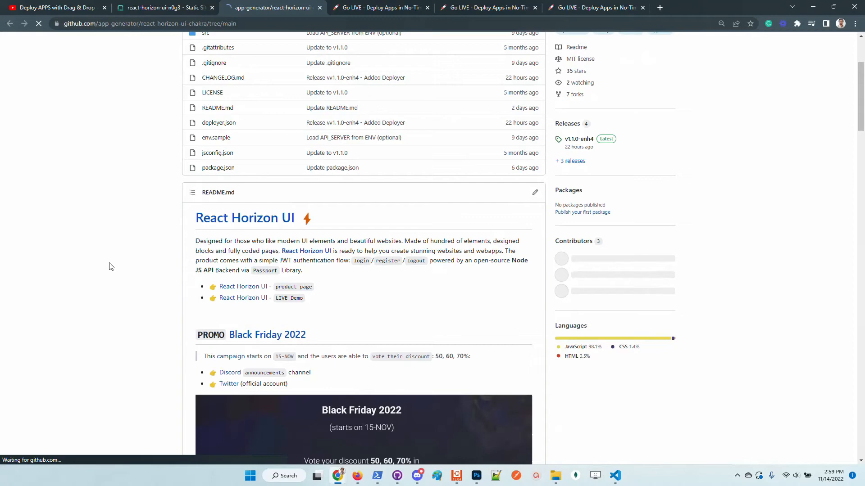
- Highlight Node v14.0.0 and v18.0.0 in the Tests table, then detach the tab
scroll("down", 3)
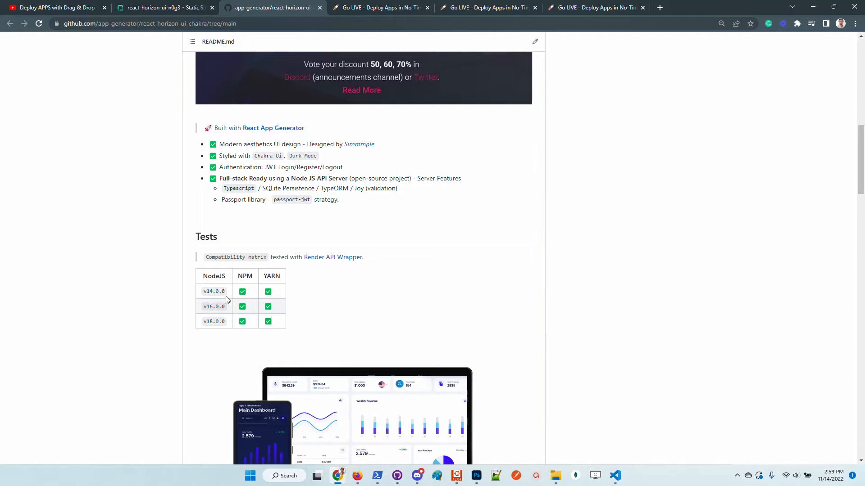
double_click(214, 292)
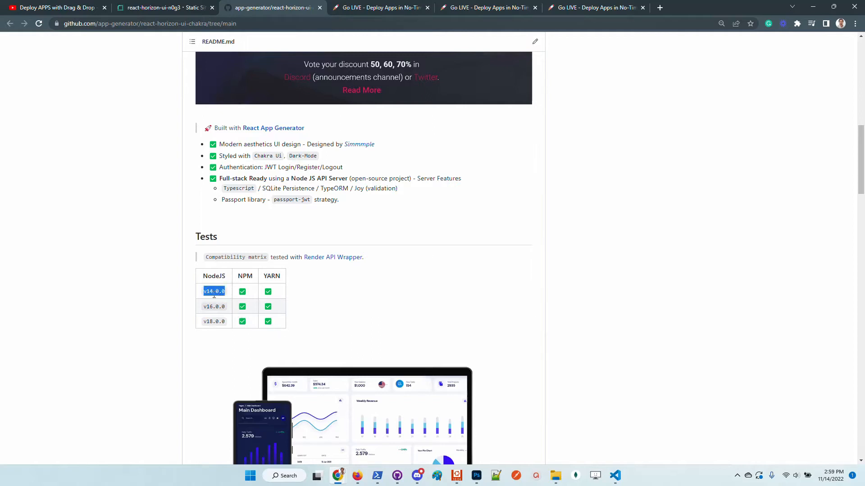
double_click(213, 321)
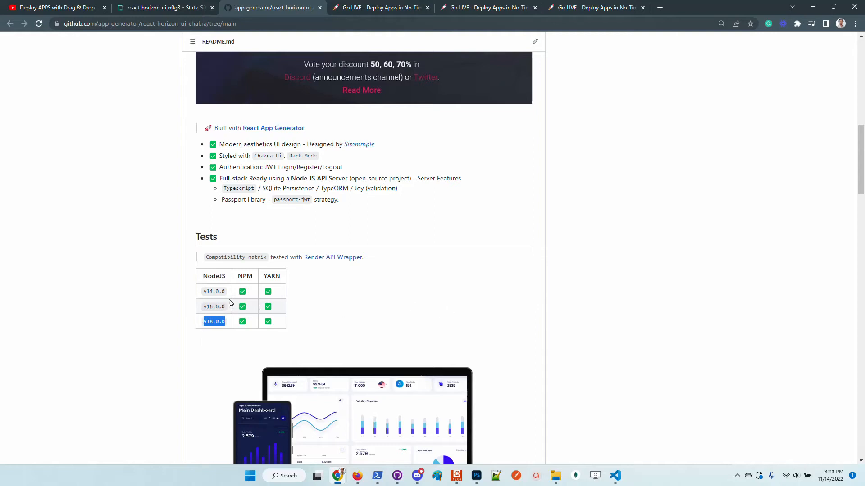
mouse_move(193, 346)
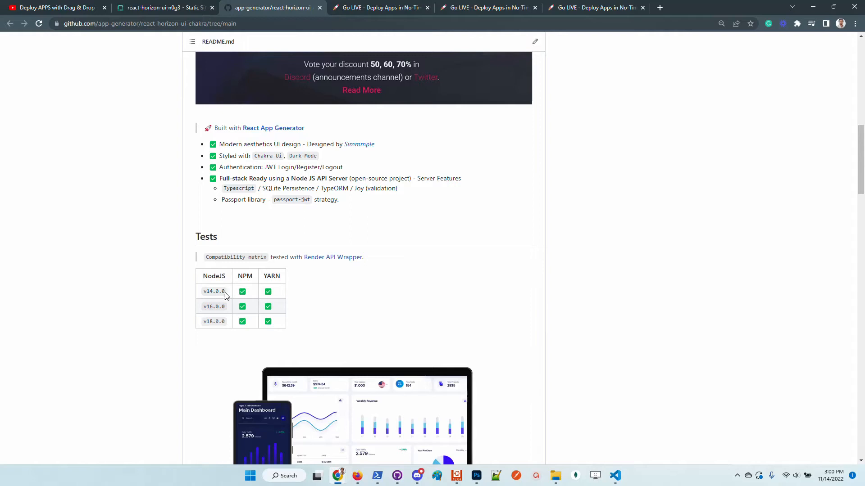
double_click(213, 292)
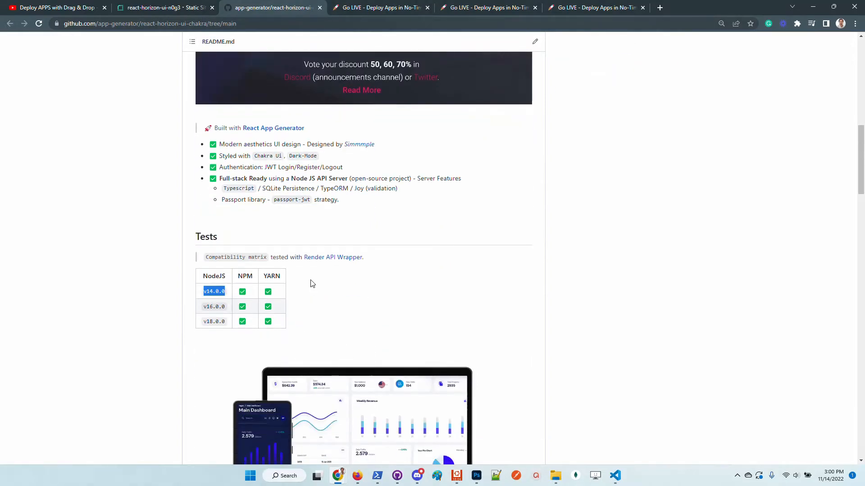
mouse_move(277, 316)
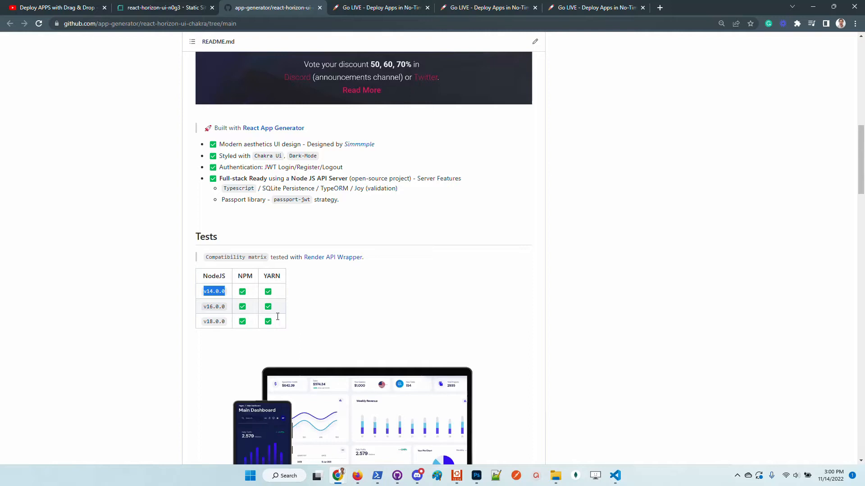
left_click_drag(216, 292, 215, 322)
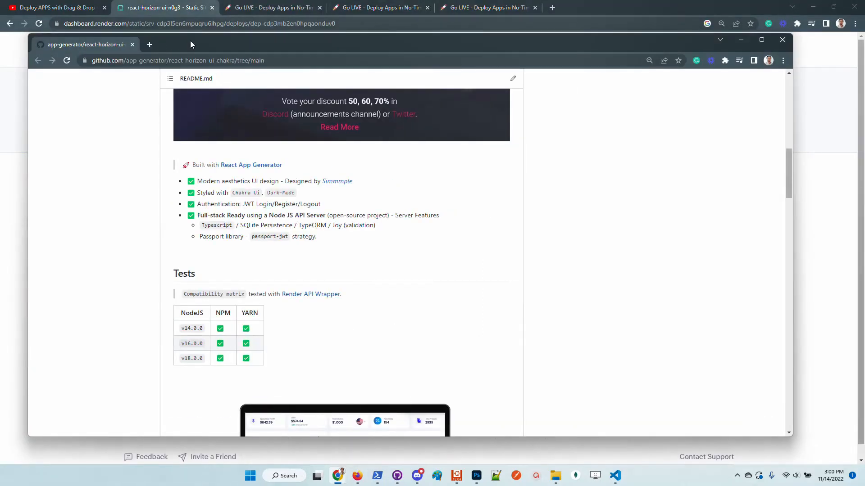
mouse_move(142, 223)
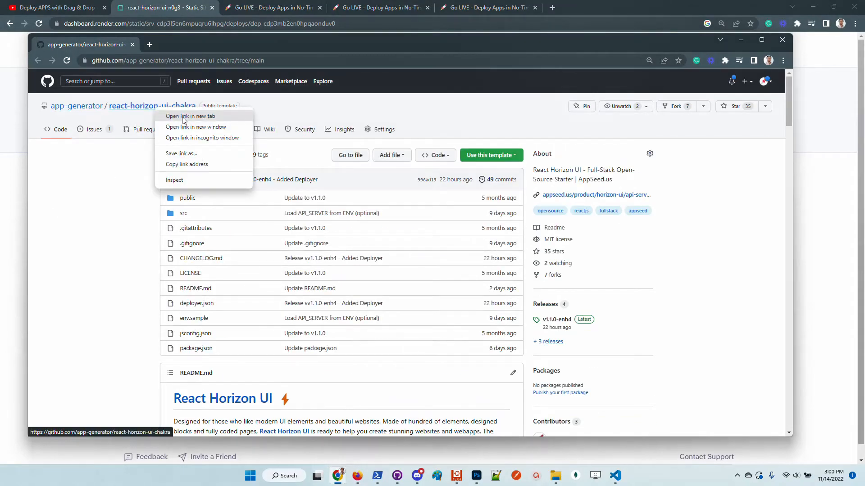
- Go to the react-berry-dashboard repository and inspect its Node versions Tests table
left_click(190, 116)
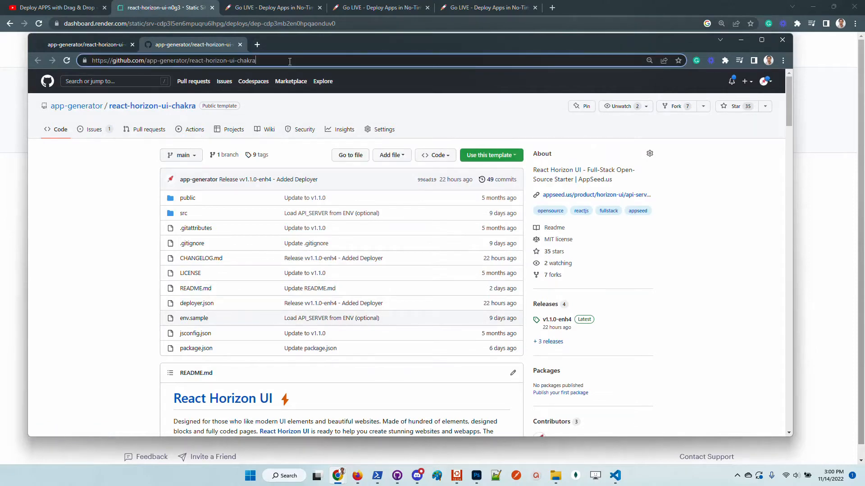
type("react-berry-dashboard")
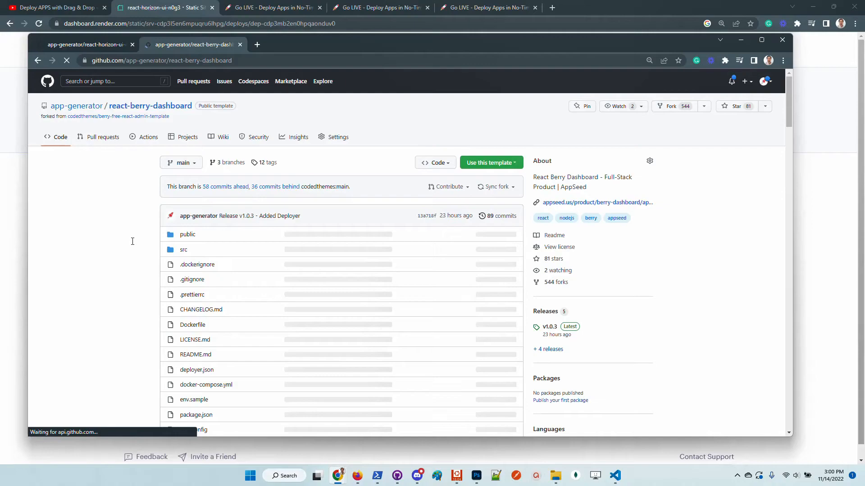
scroll("down", 3)
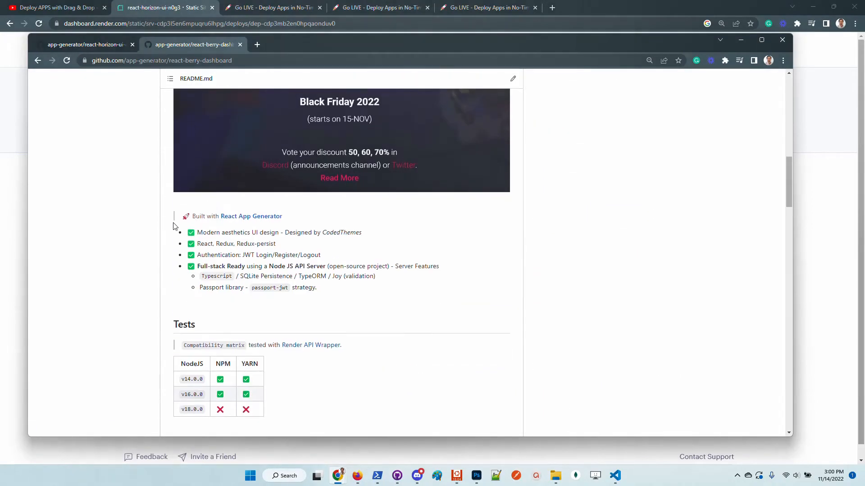
scroll("down", 3)
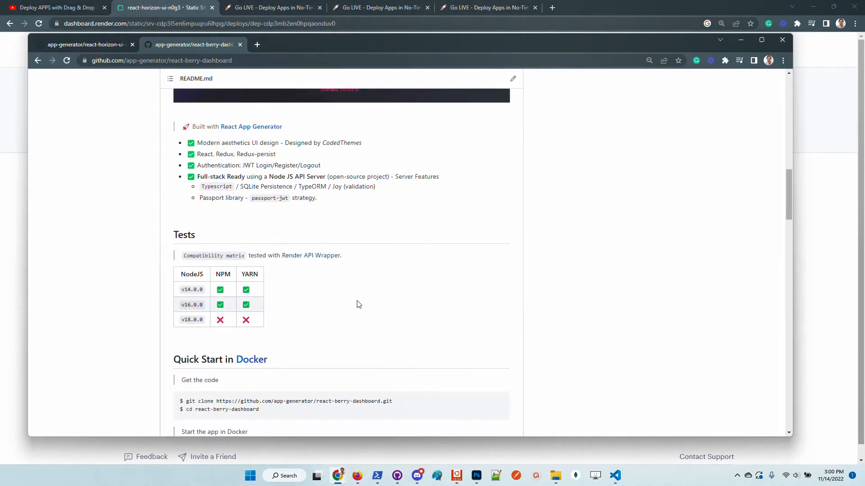
mouse_move(342, 333)
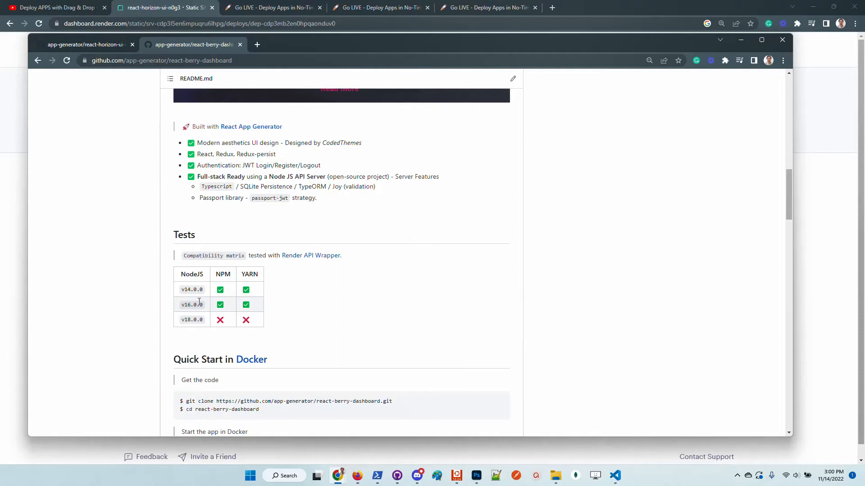
double_click(192, 289)
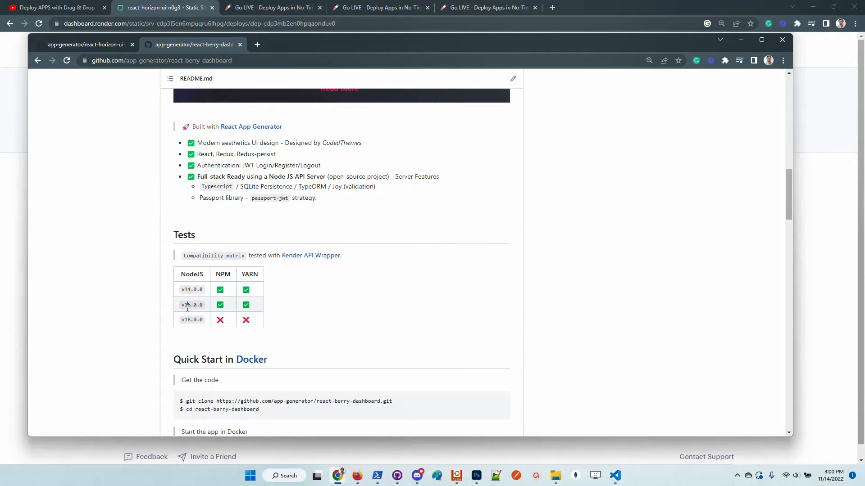
double_click(191, 304)
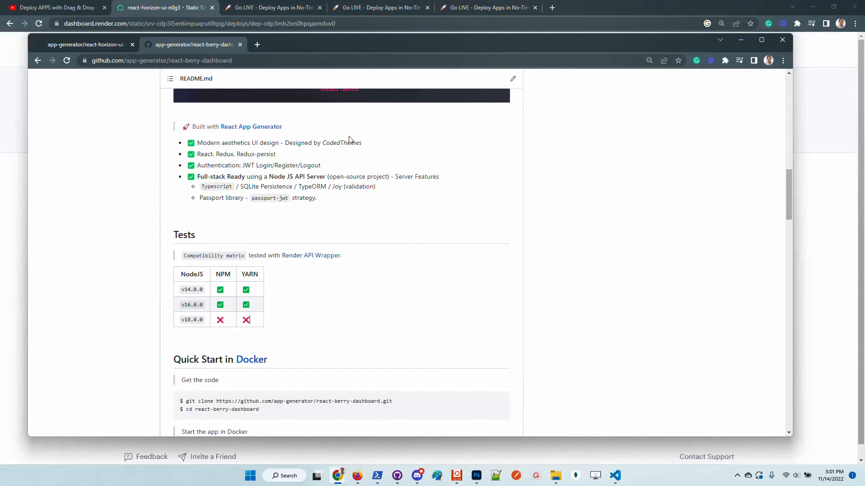
left_click(163, 7)
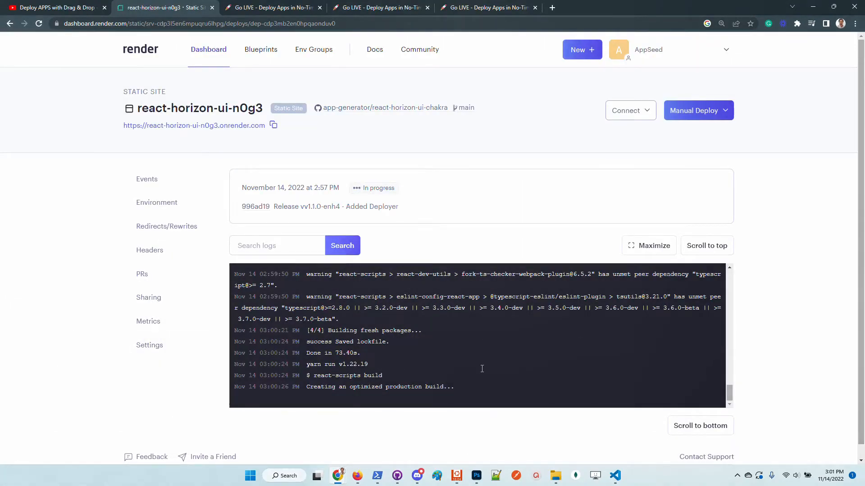
mouse_move(533, 383)
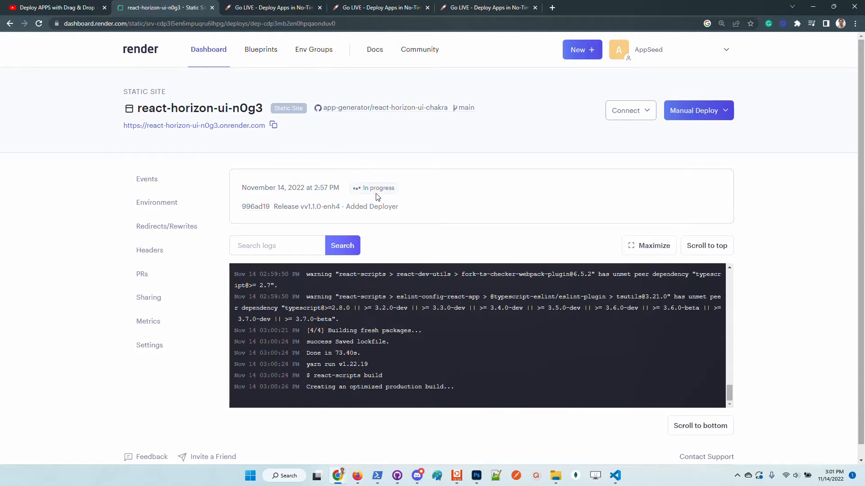
- View the react-horizon-ui-n0g3 build log, then return to the Berry Dashboard Get Code page
double_click(381, 189)
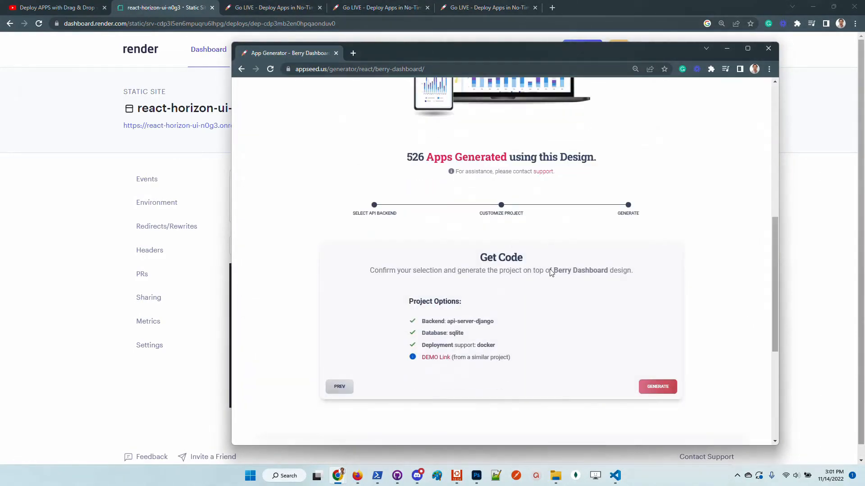
- Generate Berry Dashboard with the Django backend and drop its GitHub sources link into LIVE Deployer
double_click(484, 321)
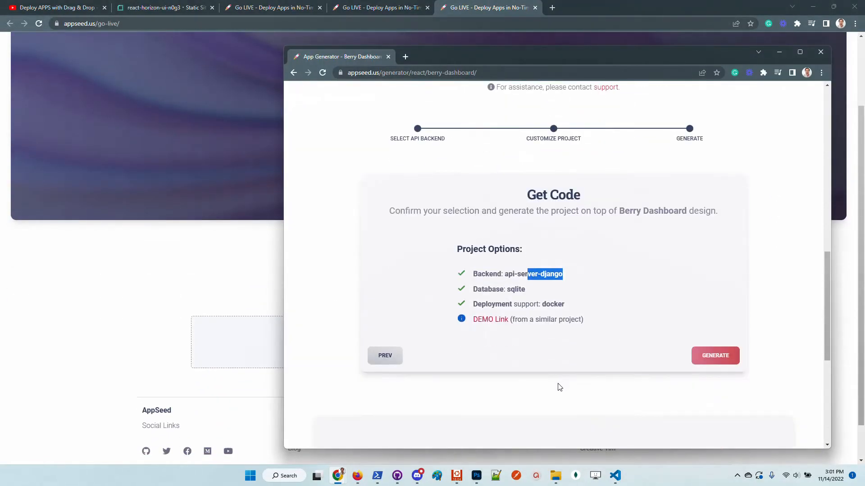
left_click(715, 356)
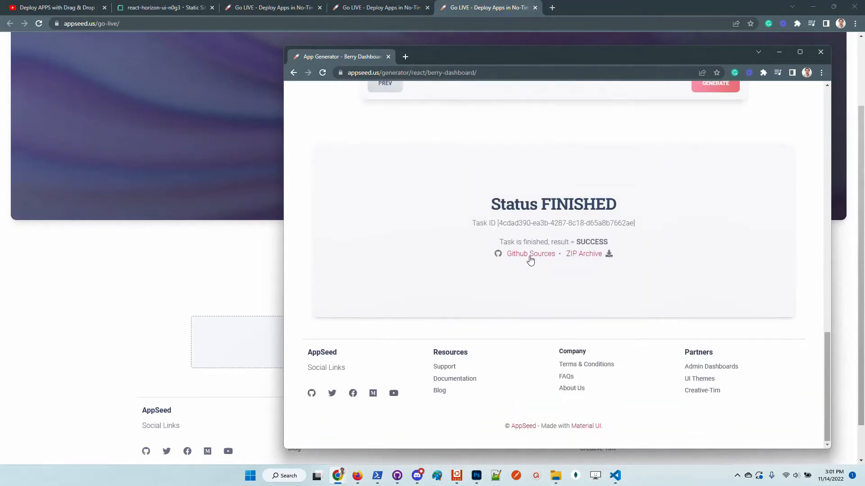
left_click(530, 253)
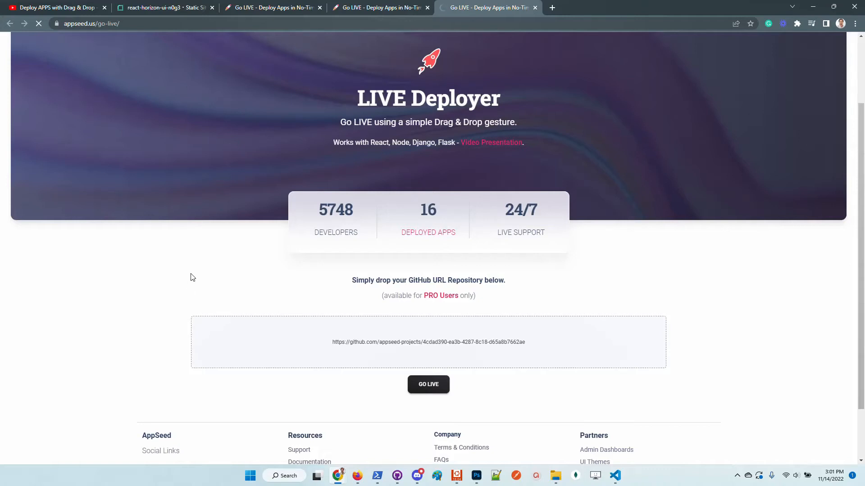
- Launch deployment of the Berry Dashboard repository, then check react-horizon-ui-n0g3's live status on Render
left_click(428, 384)
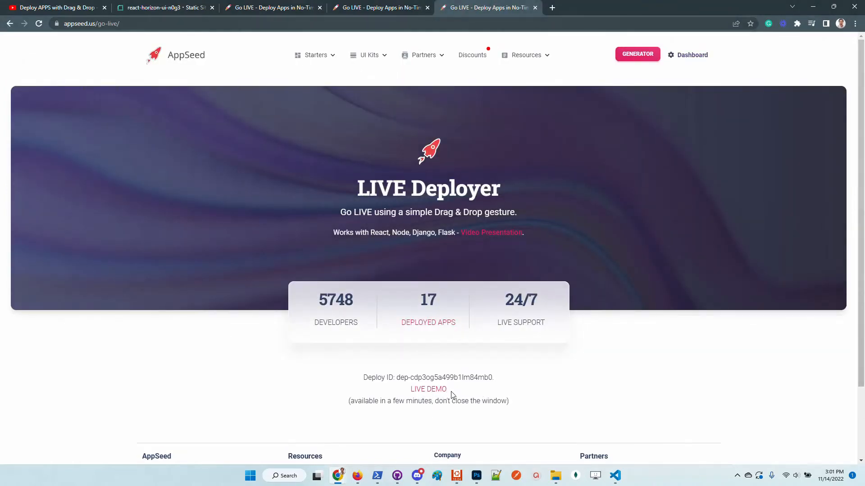
mouse_move(490, 398)
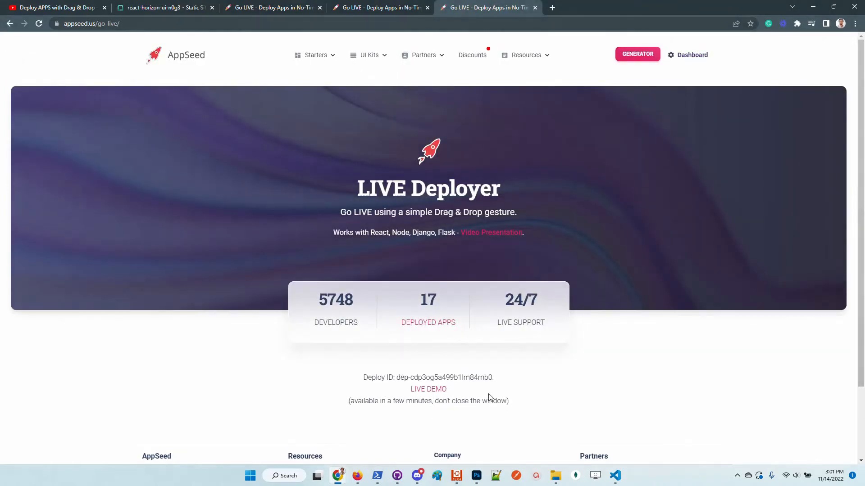
mouse_move(455, 278)
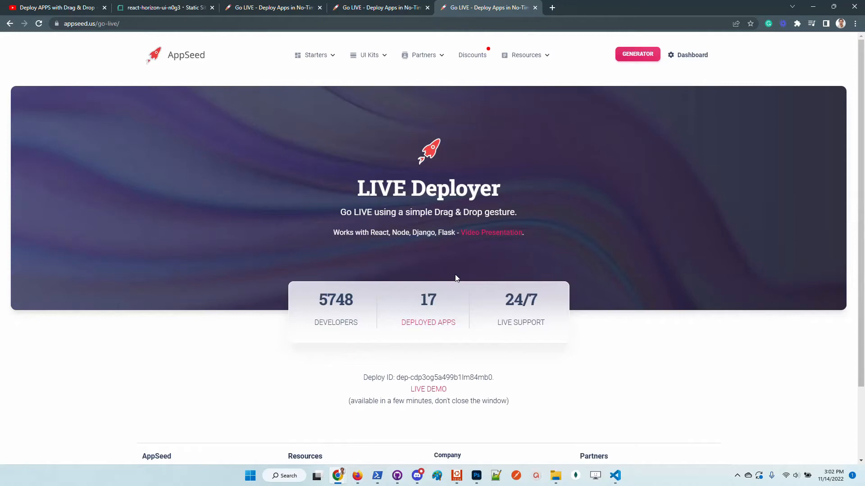
mouse_move(464, 300)
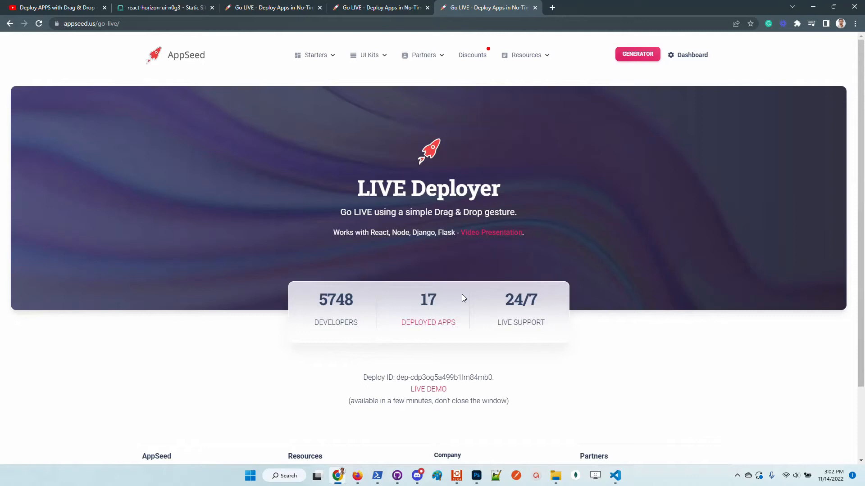
left_click(164, 8)
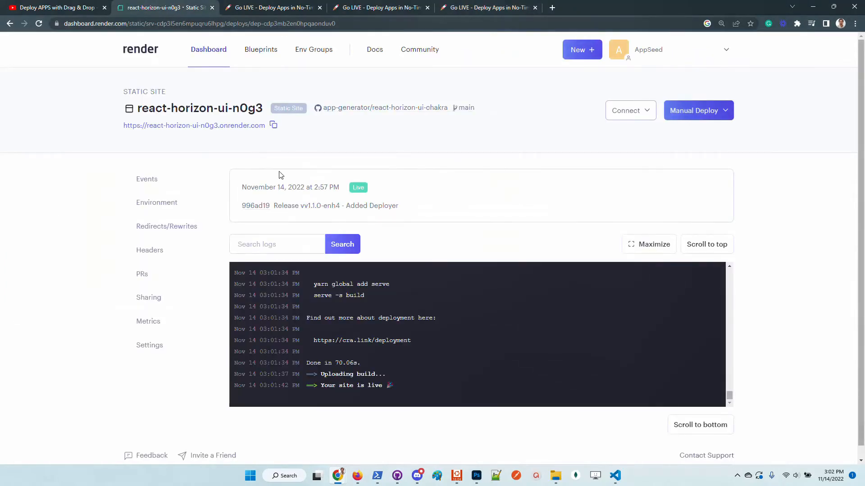
- From the Render services overview, open the react-horizon-ui-n0g3 static site
left_click(208, 49)
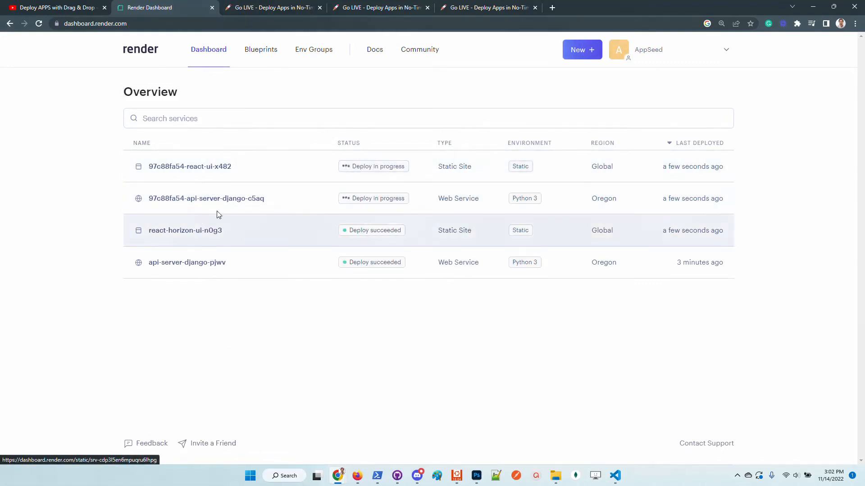
mouse_move(221, 209)
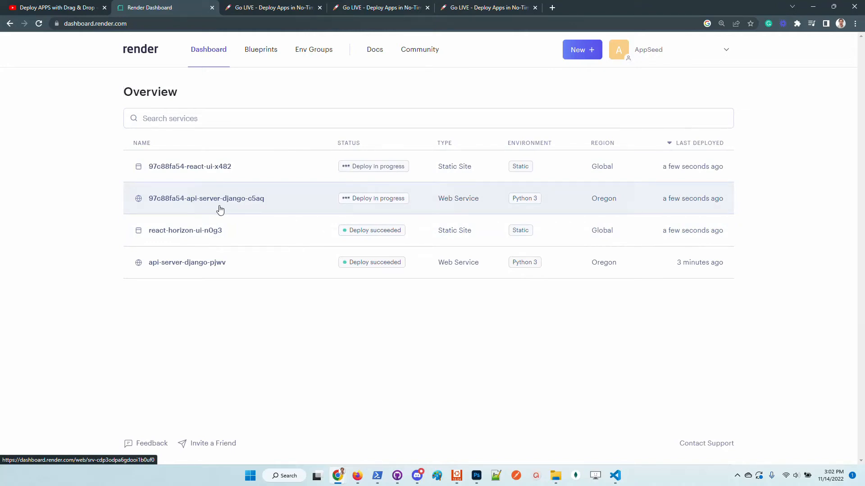
mouse_move(231, 186)
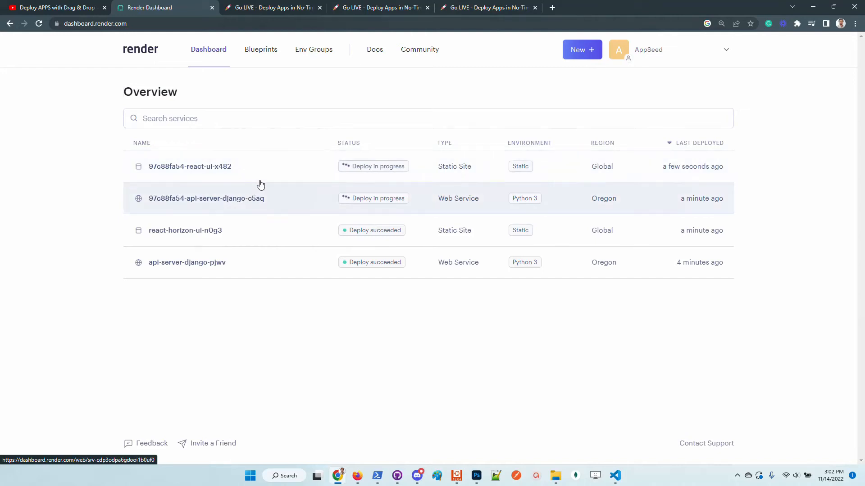
mouse_move(501, 420)
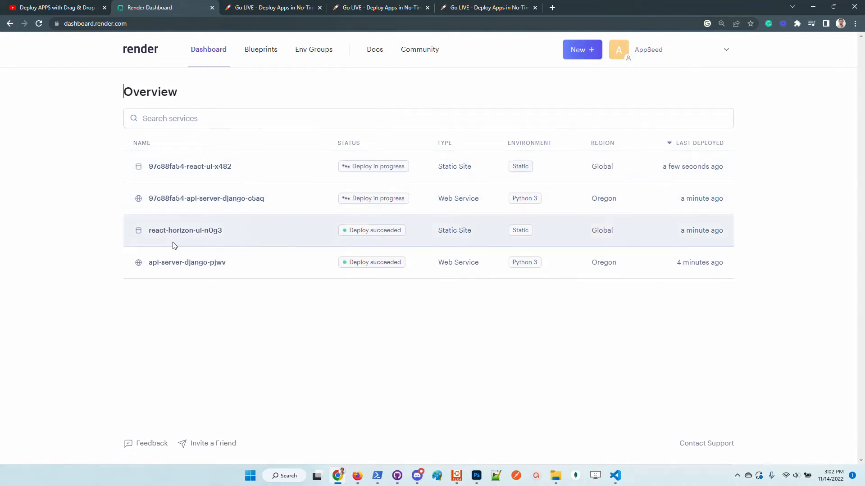
mouse_move(185, 231)
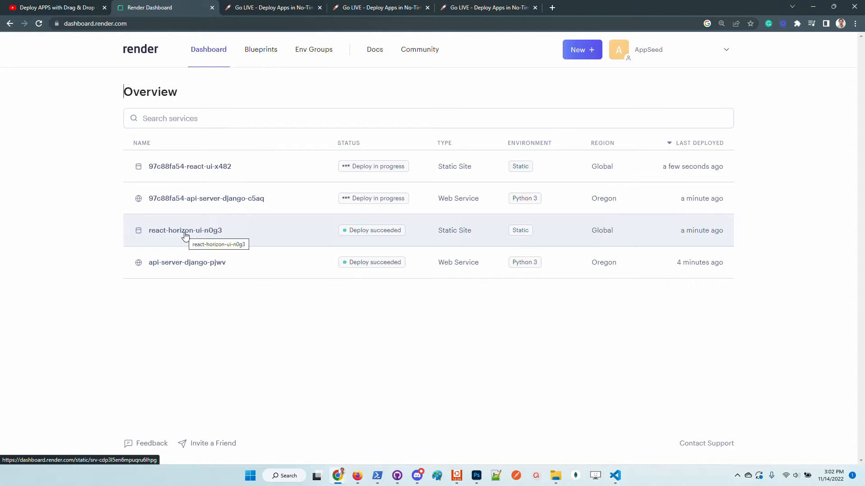
mouse_move(199, 273)
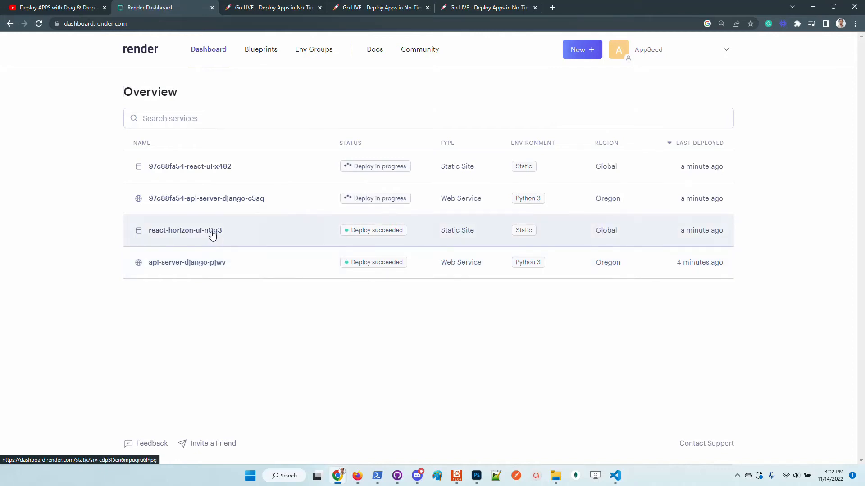
left_click(185, 231)
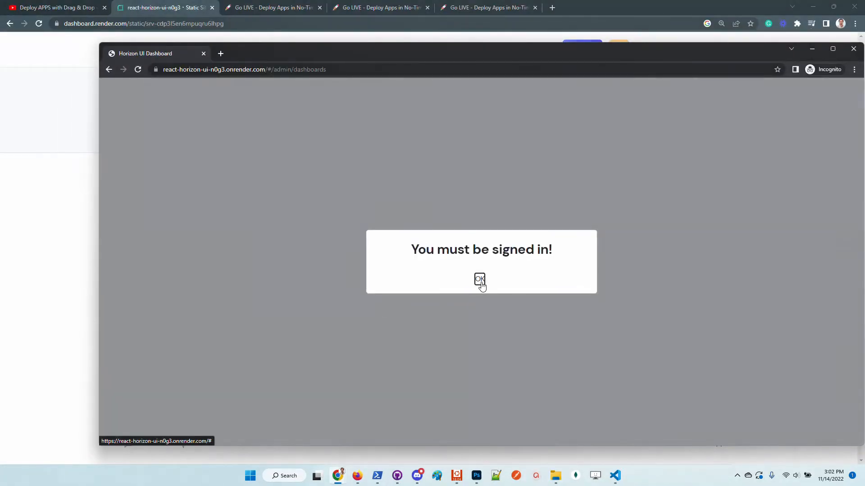
- Dismiss the sign-in notice and register a test account named 'test' with email and password
left_click(479, 281)
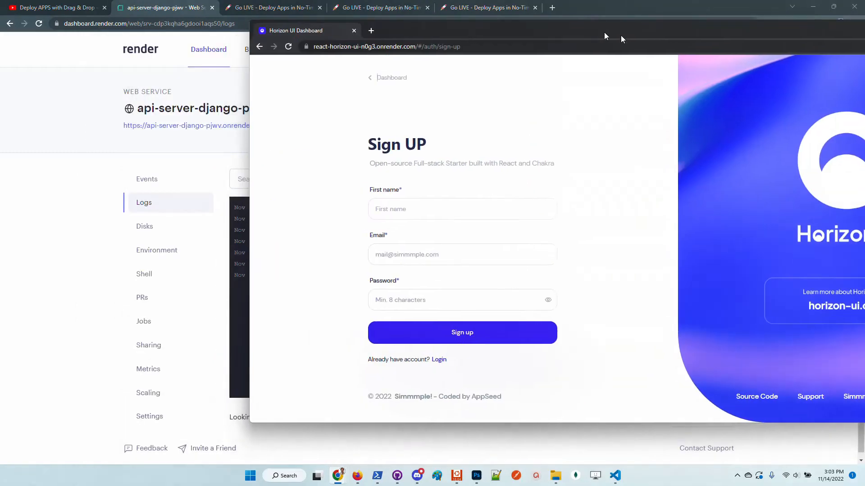
type("test")
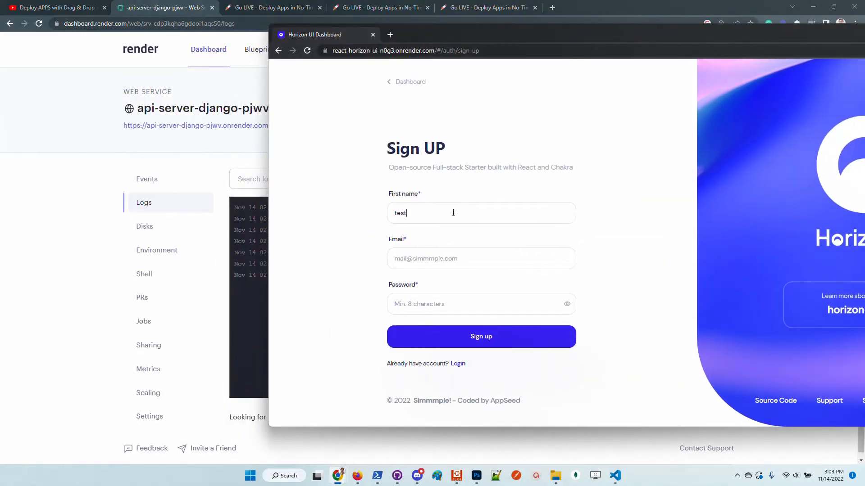
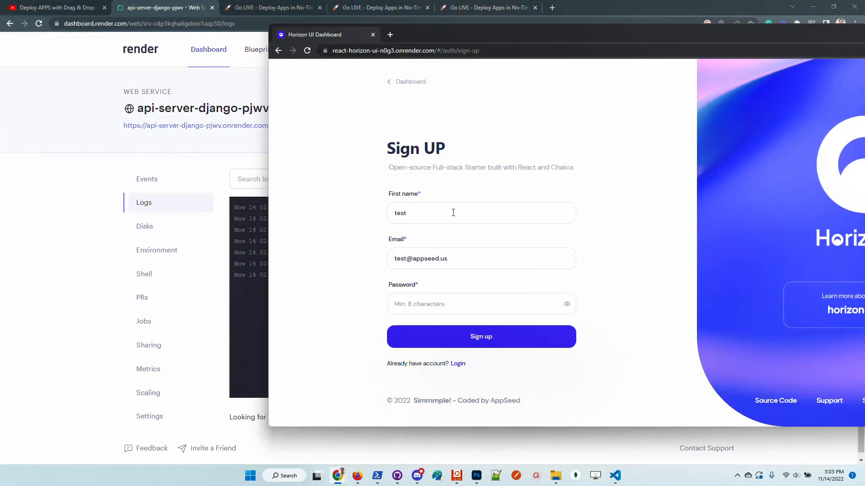
left_click(481, 336)
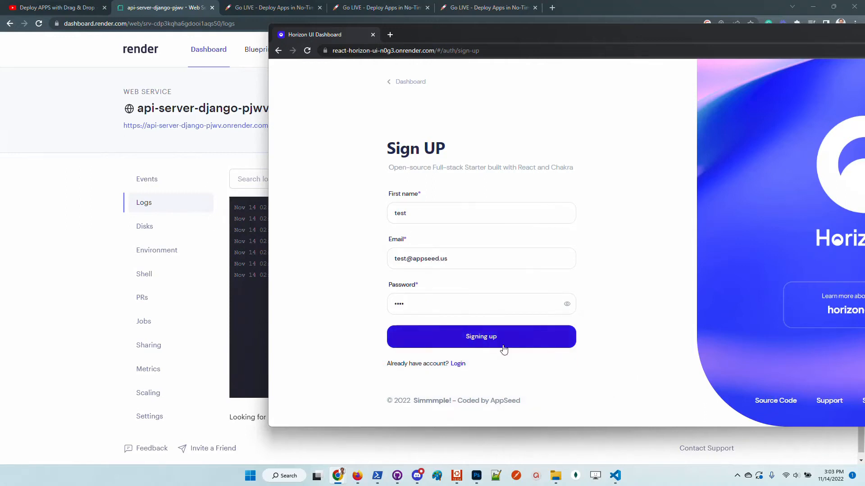
left_click(457, 364)
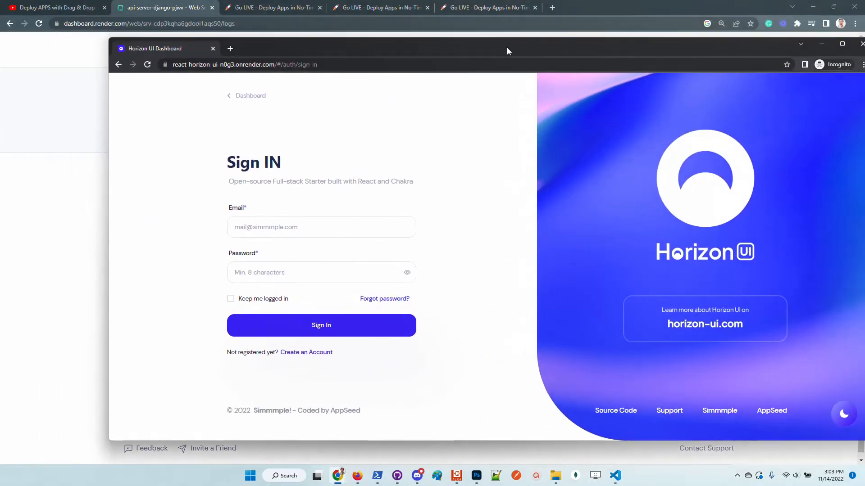
- Sign in to Horizon UI with the new test account's credentials
double_click(270, 162)
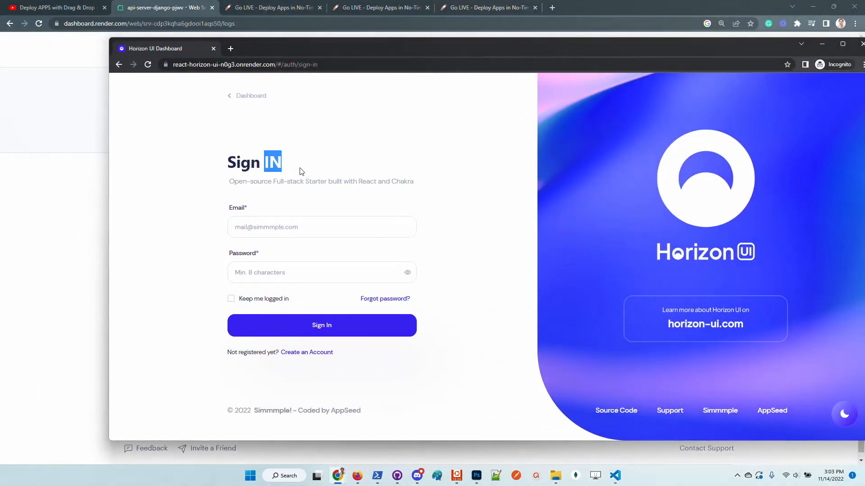
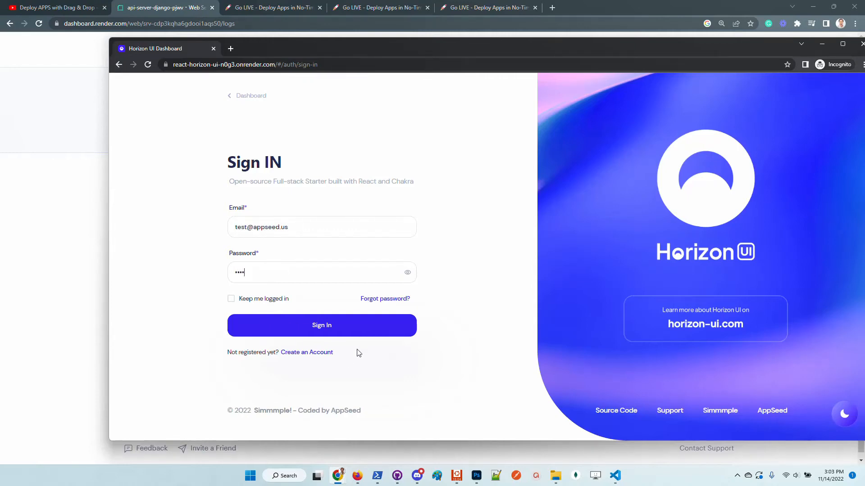
left_click(322, 325)
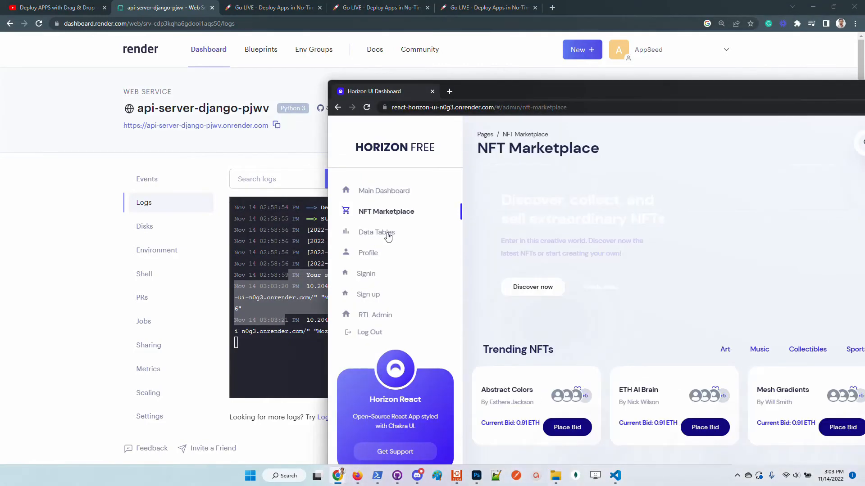
- Visit Profile, Main Dashboard, Data Tables and Profile, enable dark mode, log out, and view API logs
left_click(368, 252)
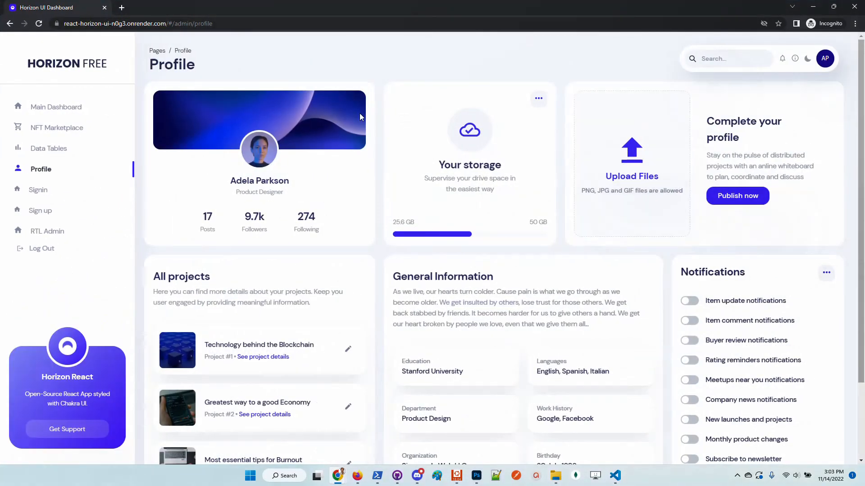
left_click(56, 107)
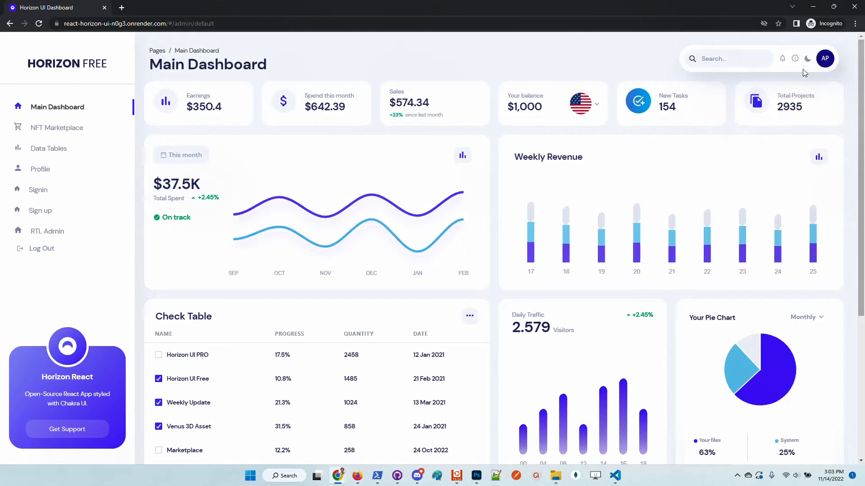
left_click(807, 59)
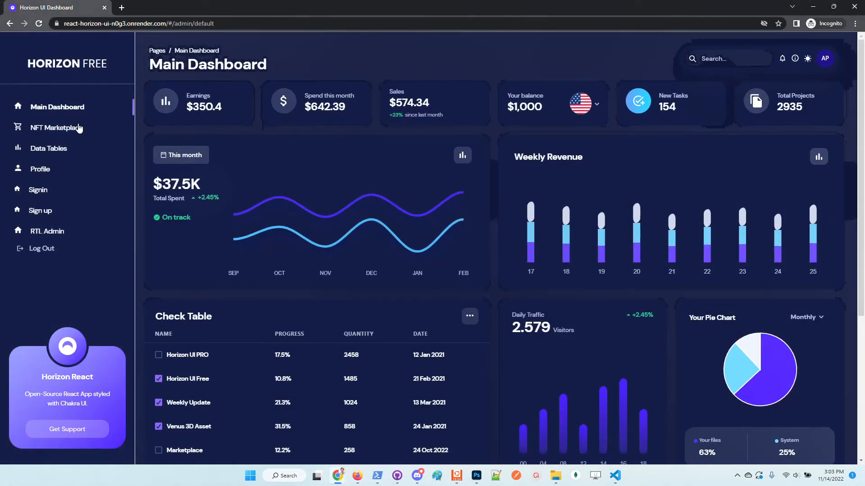
left_click(49, 148)
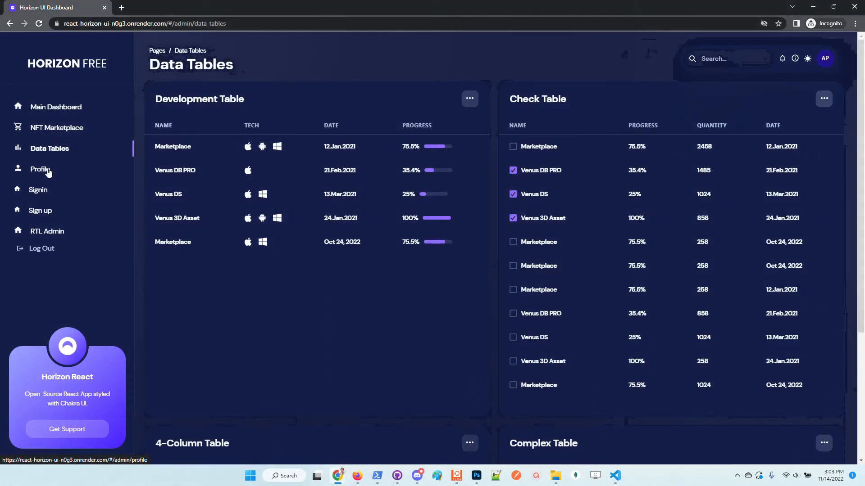
left_click(40, 169)
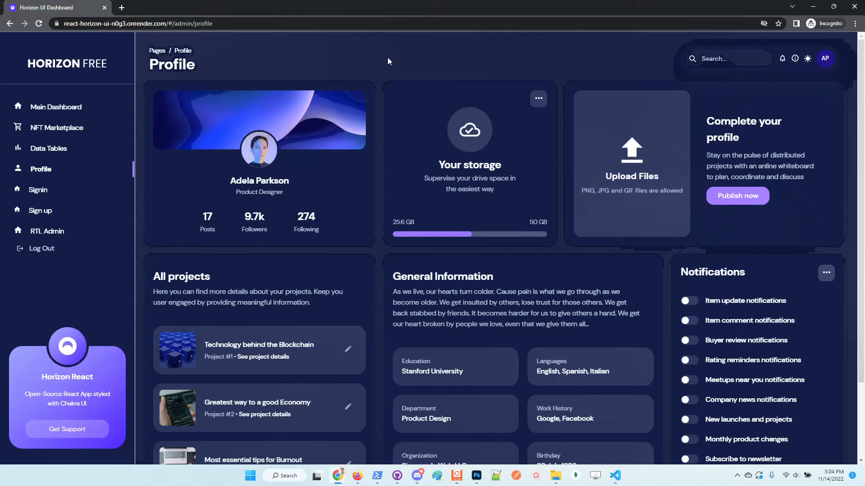
mouse_move(671, 330)
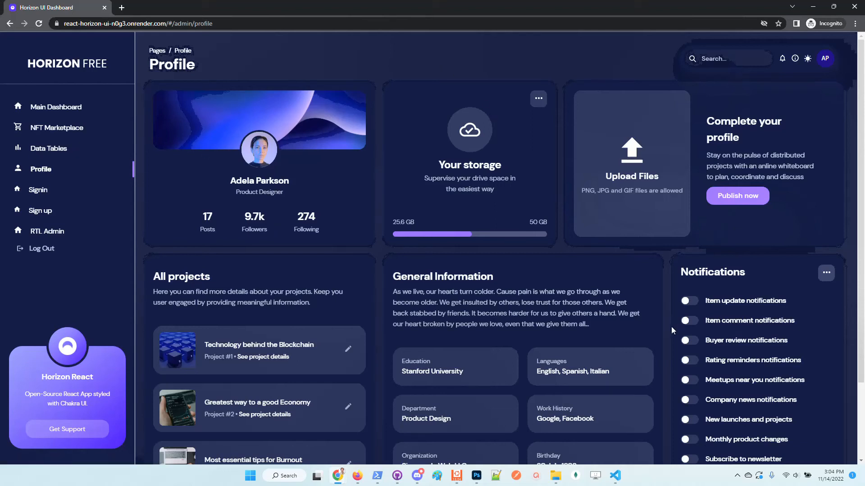
mouse_move(2, 284)
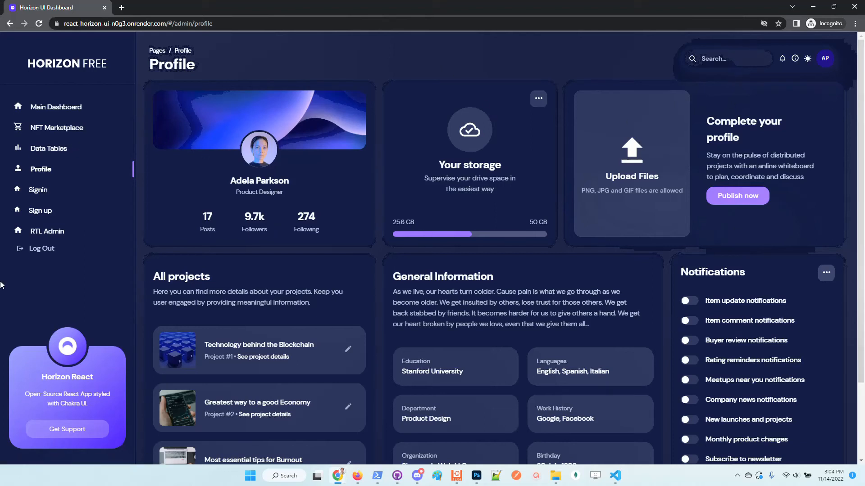
left_click(38, 189)
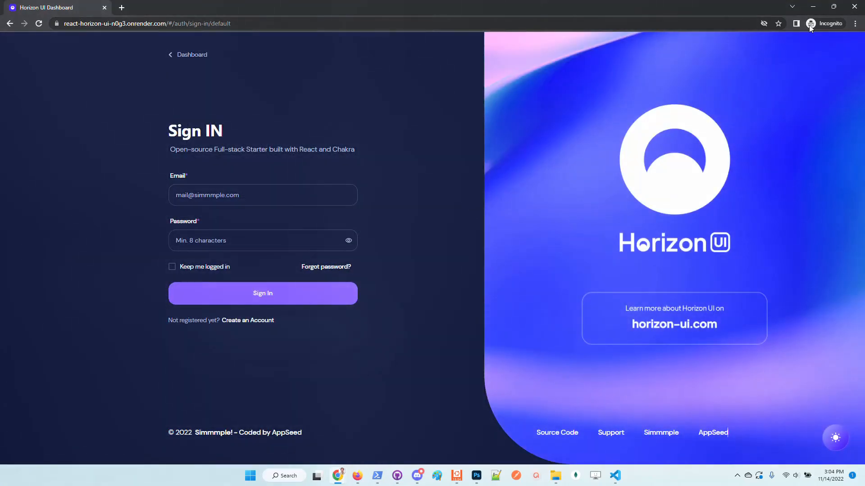
left_click(162, 7)
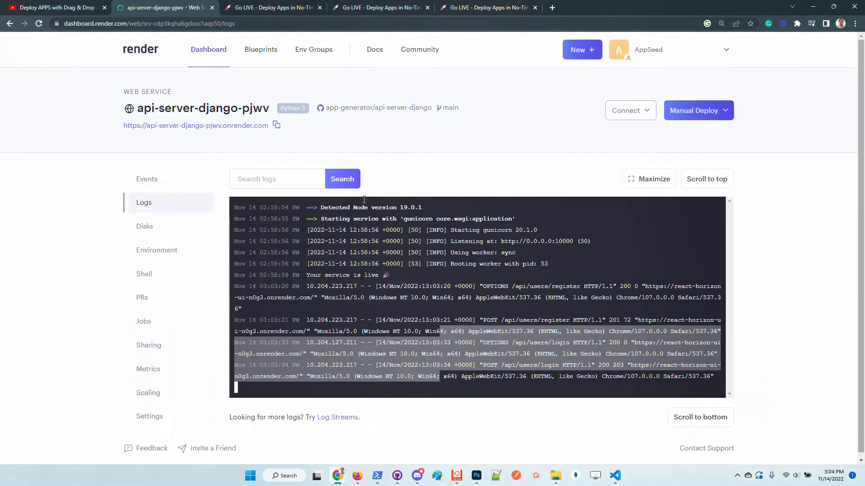
mouse_move(576, 153)
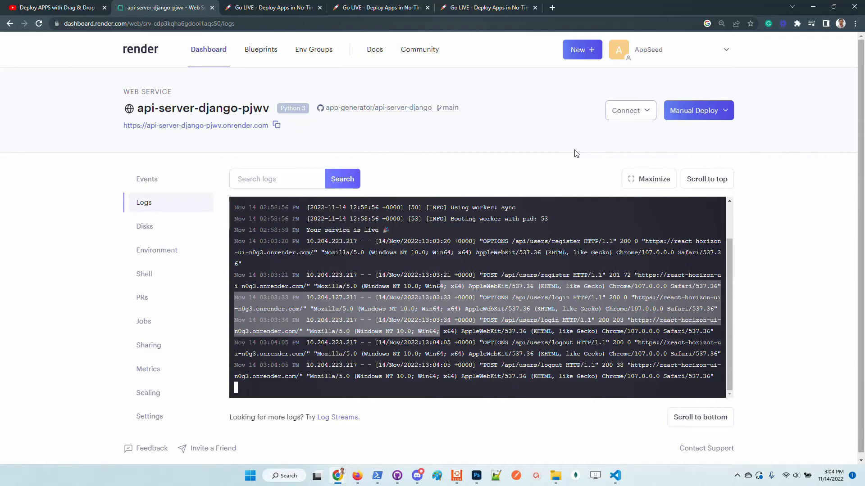
mouse_move(140, 62)
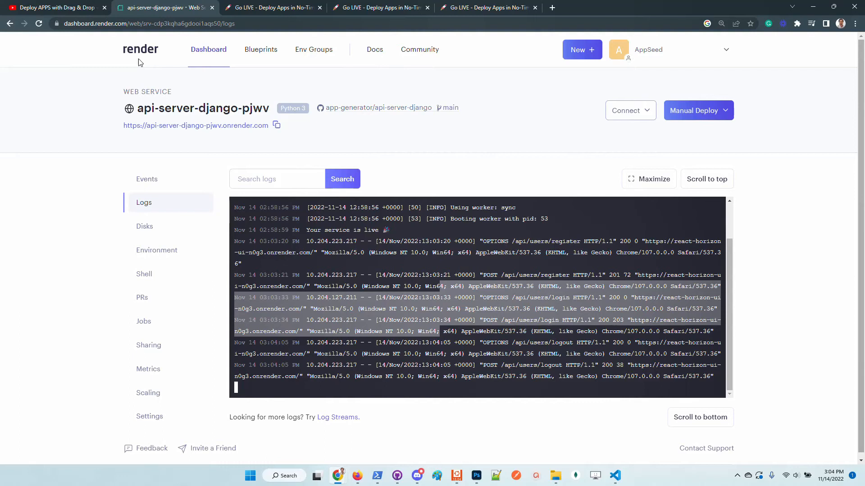
mouse_move(249, 129)
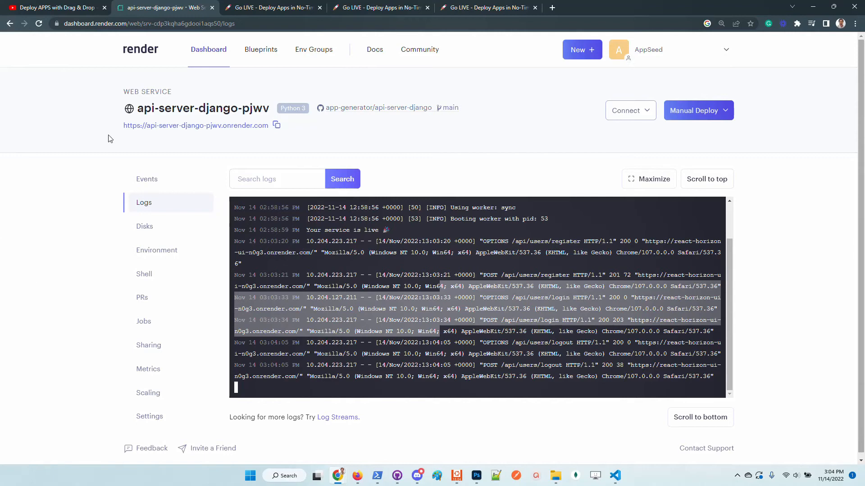
- Follow the 97c88fa54-react-ui-x482 build log until live, then return to the four-service overview
left_click(209, 49)
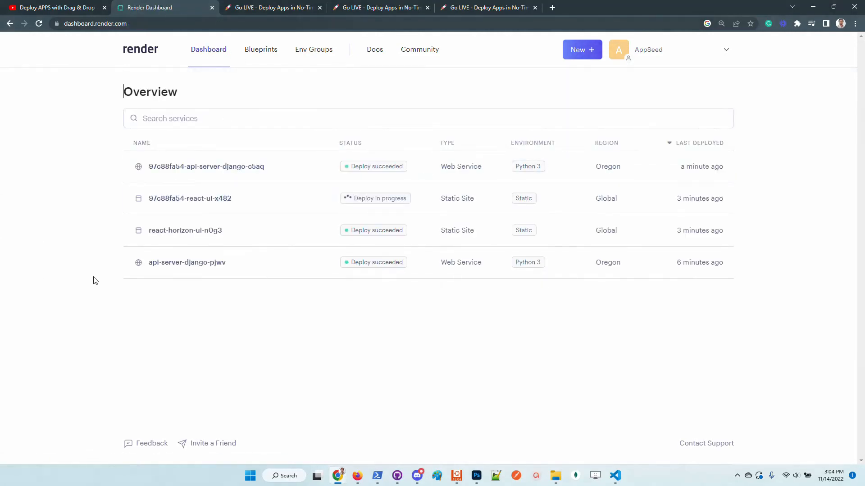
mouse_move(183, 376)
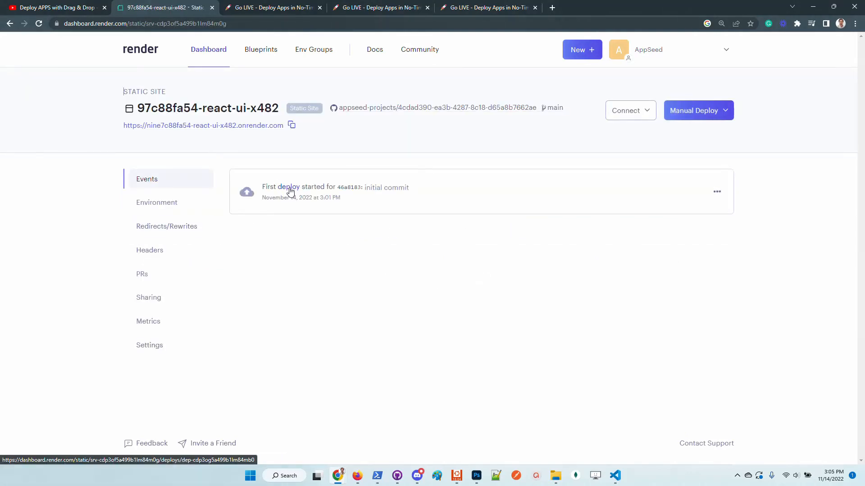
left_click(334, 187)
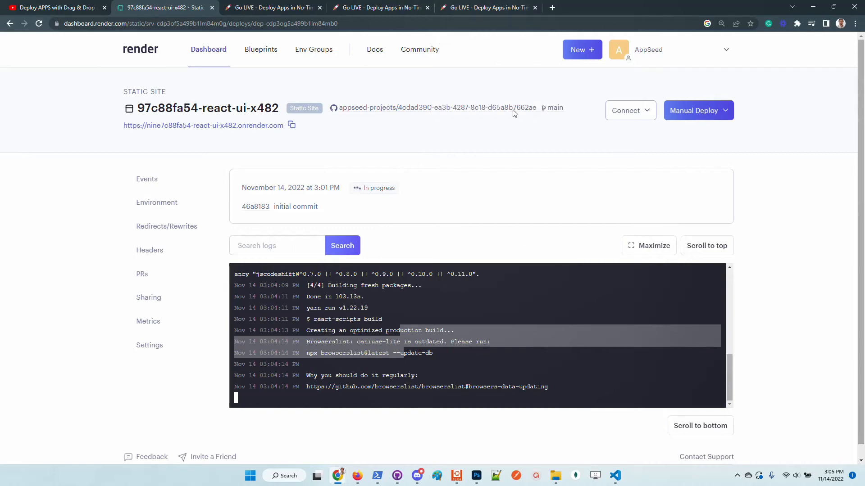
left_click(488, 7)
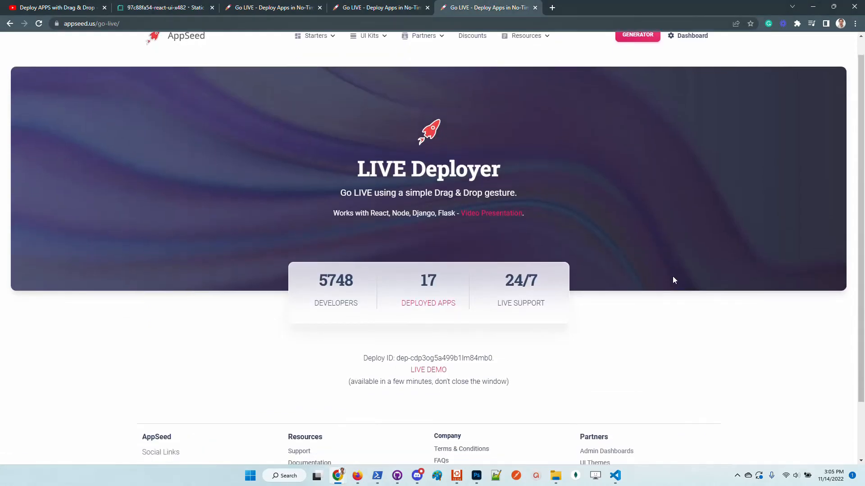
scroll("down", 3)
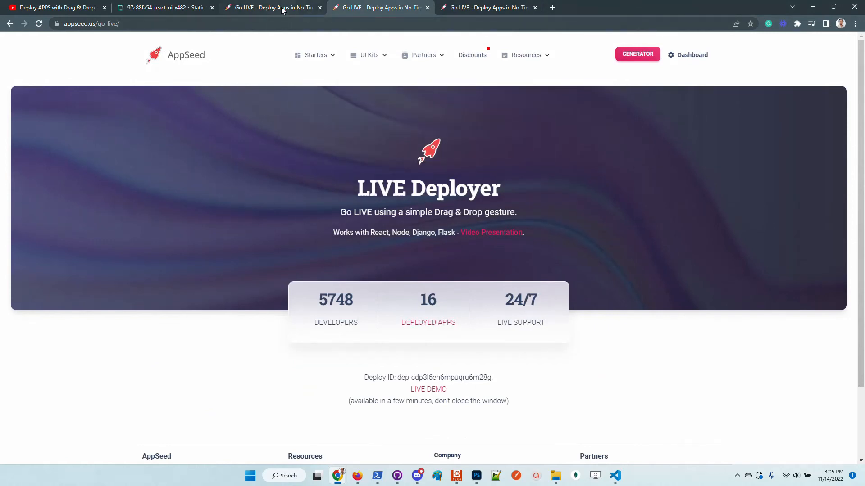
left_click(163, 7)
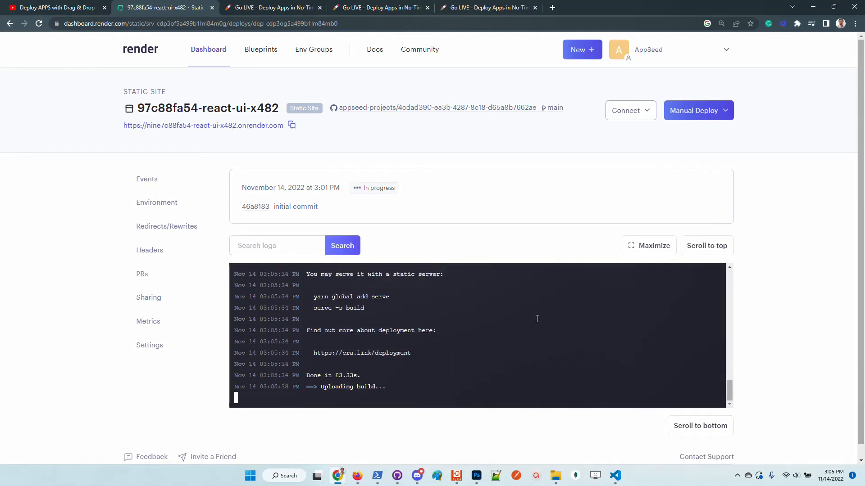
mouse_move(470, 179)
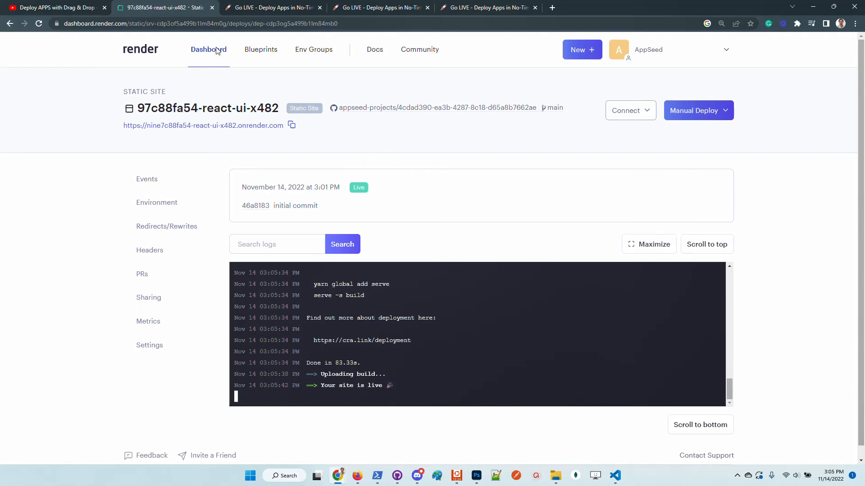
left_click(209, 49)
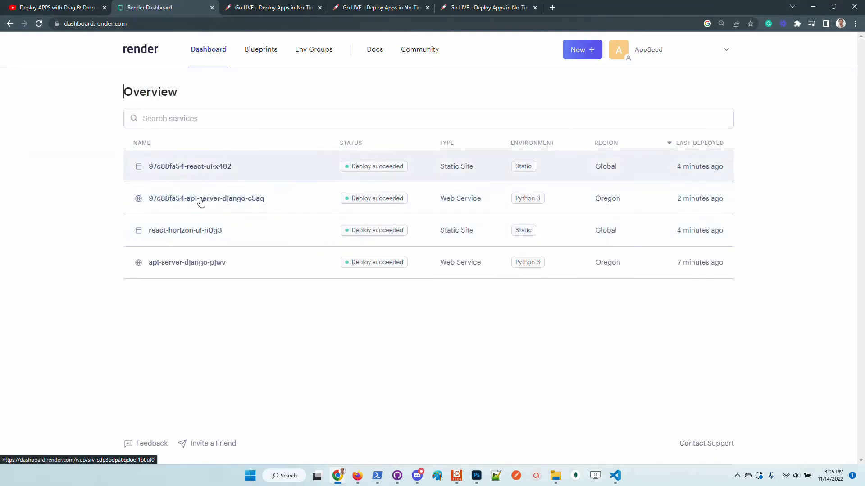
- Sign up a test user on the live Berry Dashboard with username, email and password
left_click(189, 166)
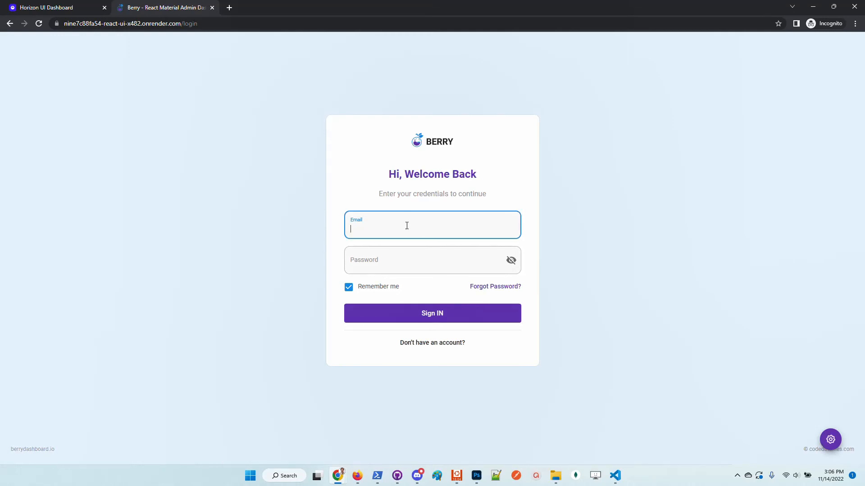
type("tes")
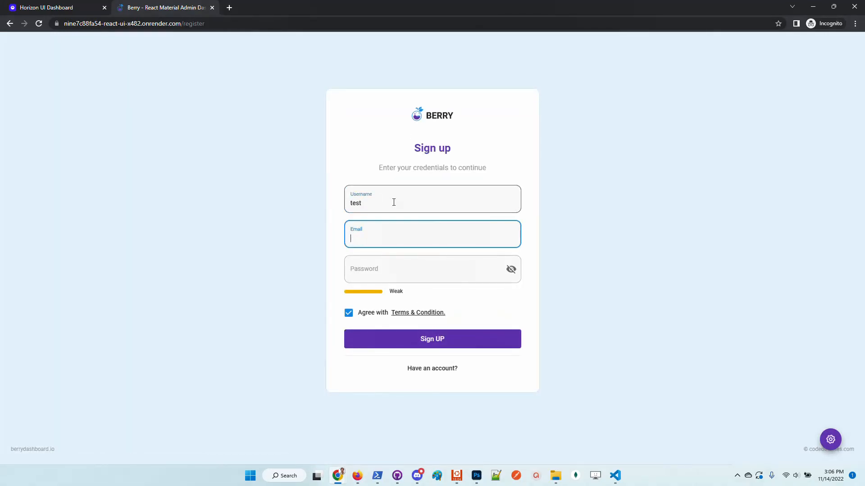
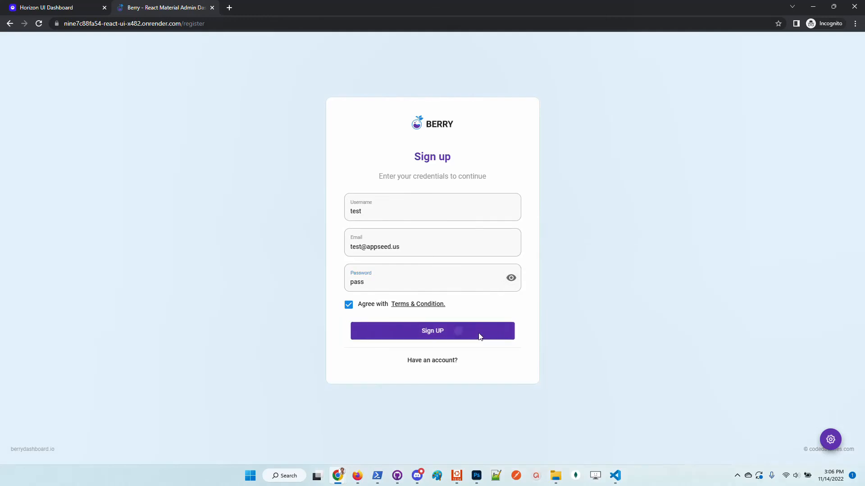
left_click(432, 331)
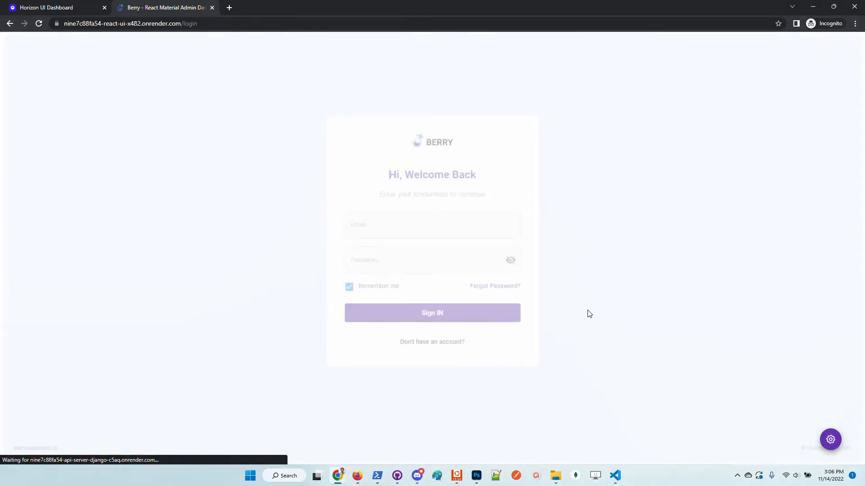
left_click(163, 7)
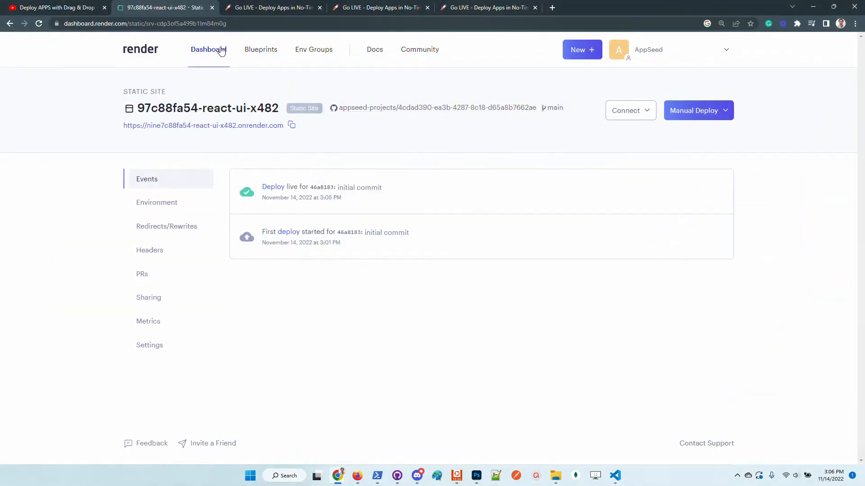
- Open the request logs of Render's api-server-django web service
left_click(209, 49)
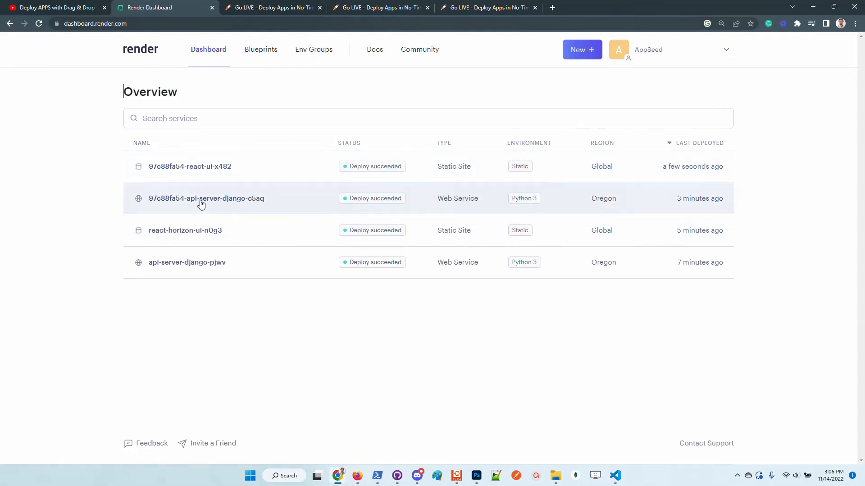
left_click(207, 199)
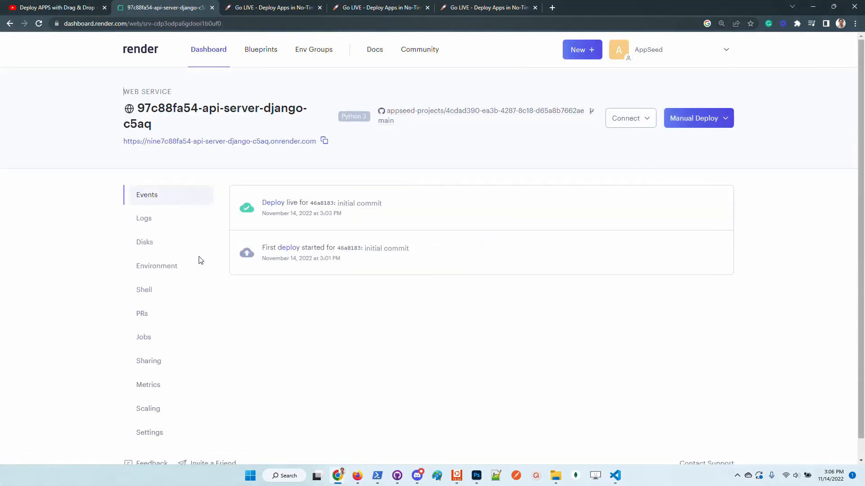
left_click(144, 218)
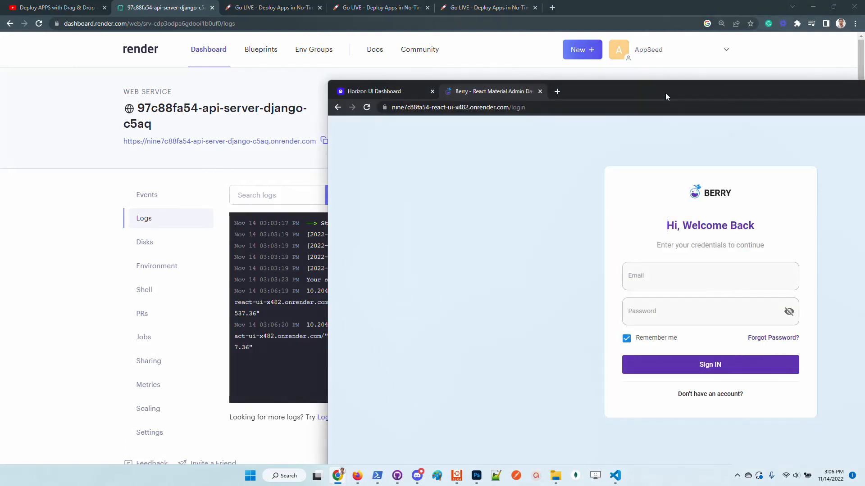
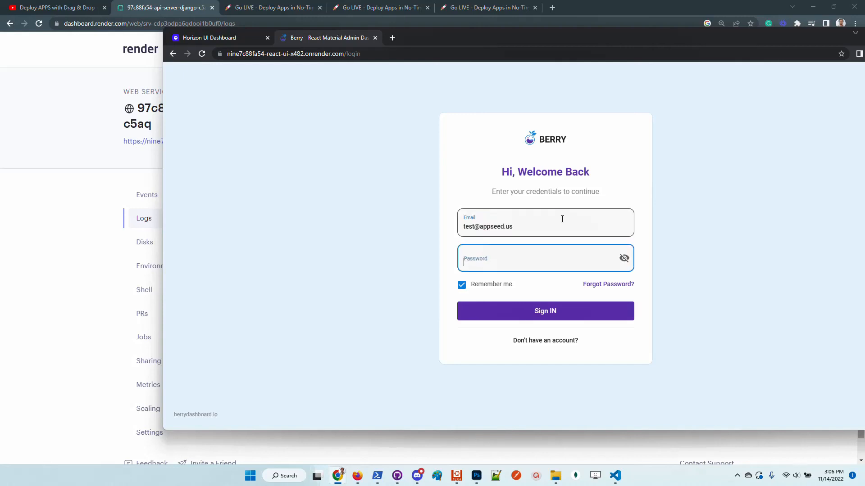
- Sign in to Berry Dashboard with the test email and password
type("••••")
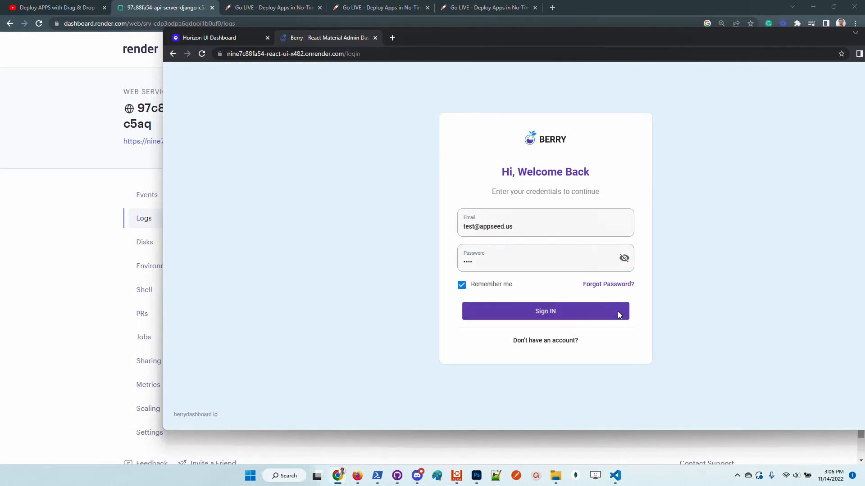
left_click(545, 311)
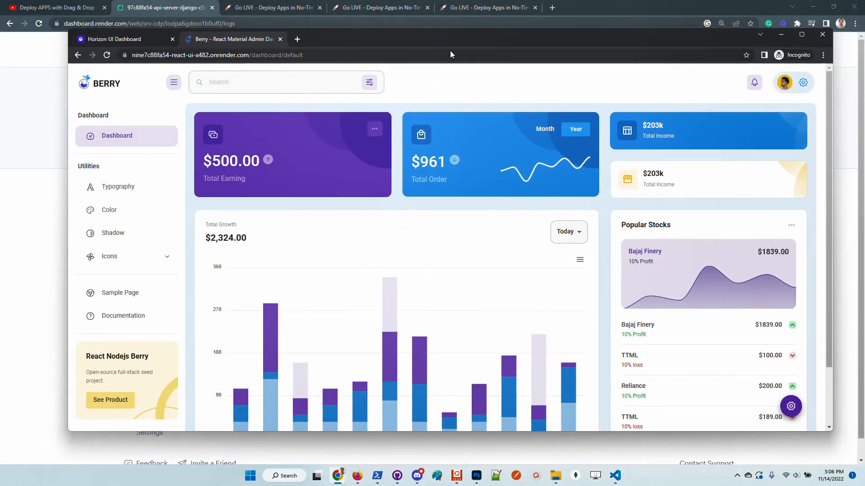
mouse_move(462, 109)
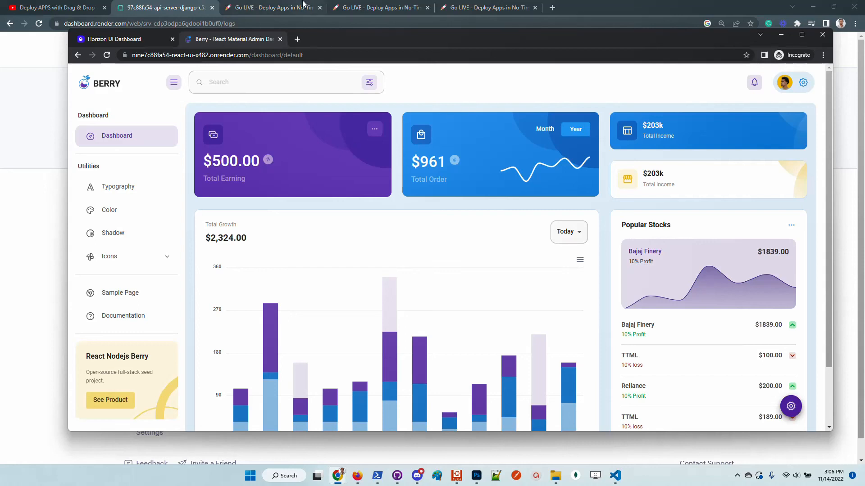
mouse_move(379, 7)
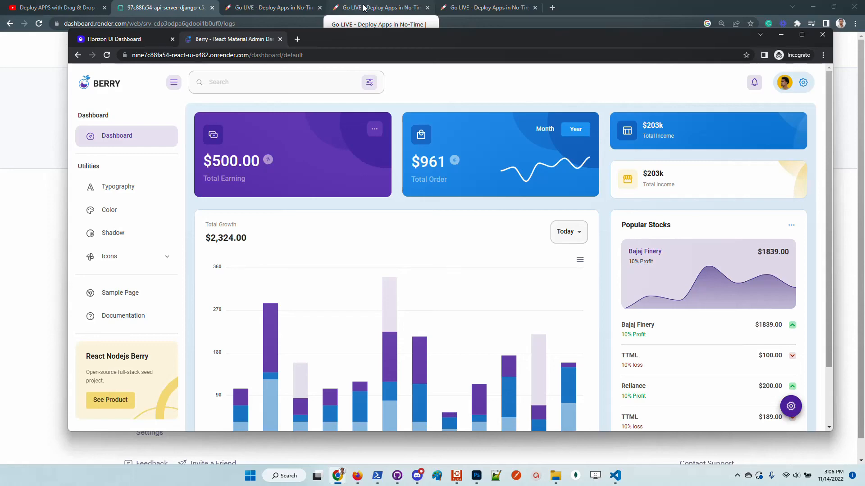
left_click(379, 8)
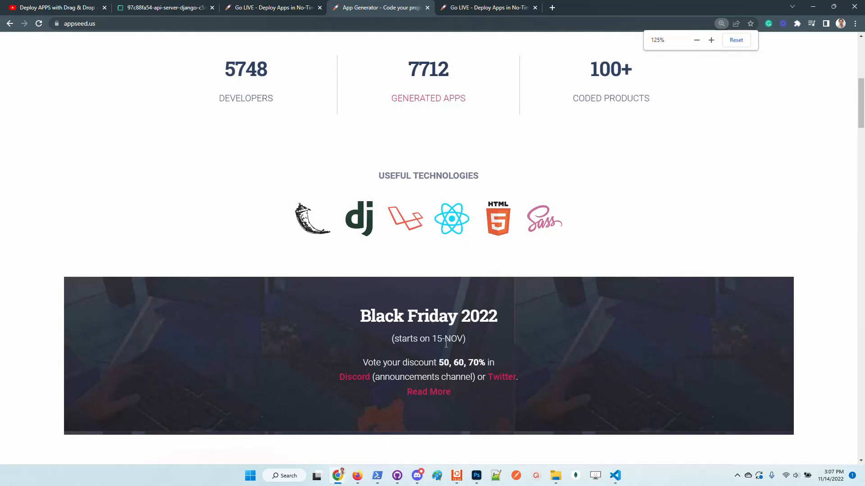
- On appseed.us, go through Partners to the LIVE Deployer page, then the Support page
left_click_drag(393, 338, 465, 339)
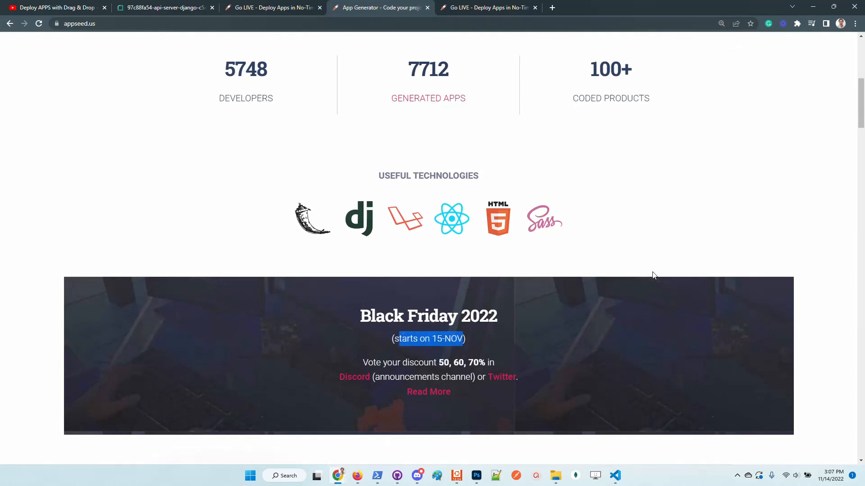
scroll("up", 3)
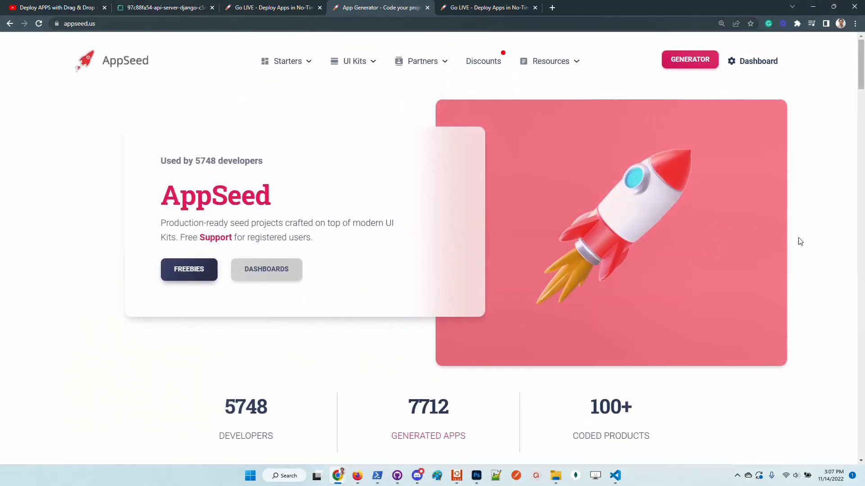
scroll("down", 3)
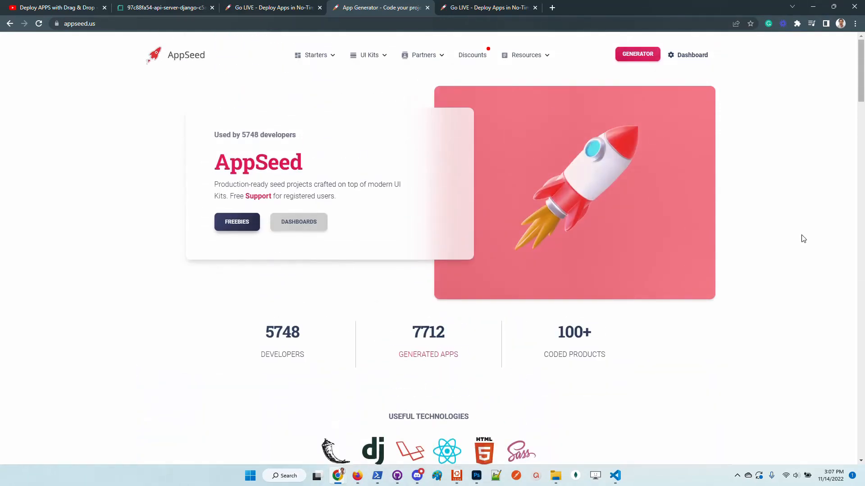
mouse_move(770, 208)
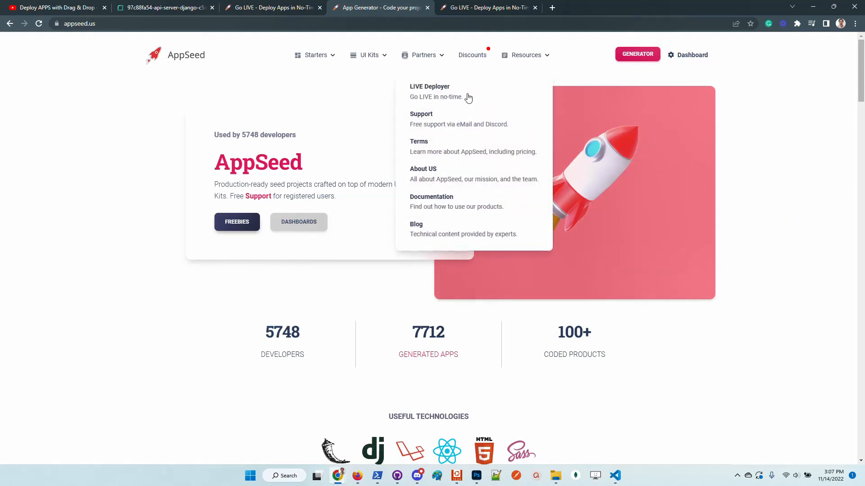
left_click(430, 91)
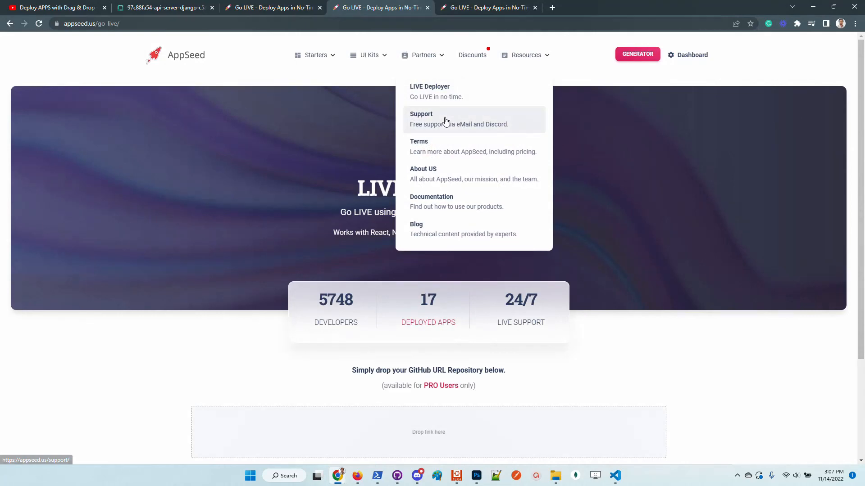
left_click(422, 118)
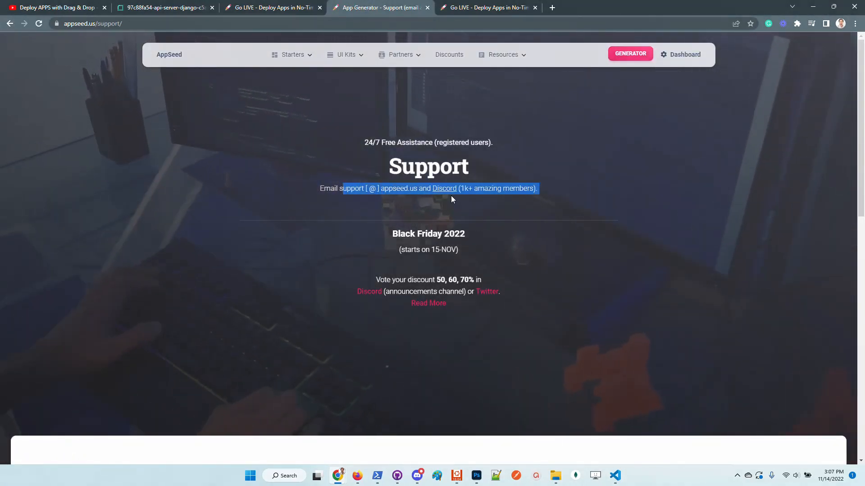
left_click(740, 218)
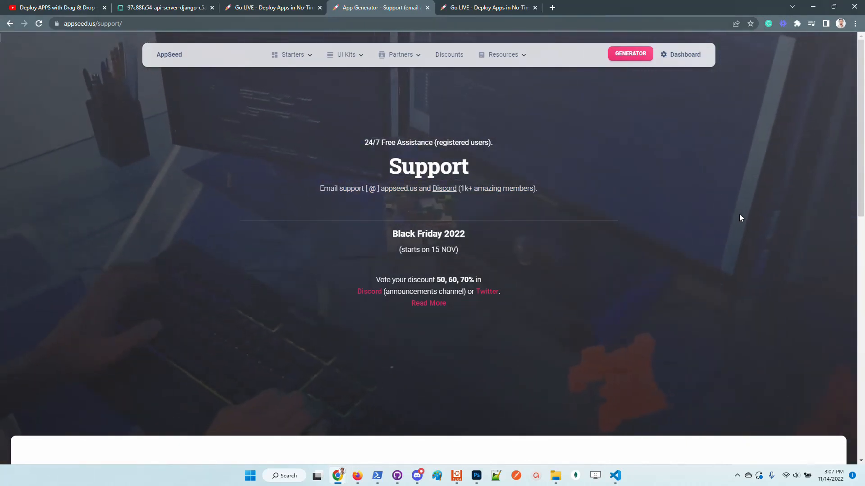